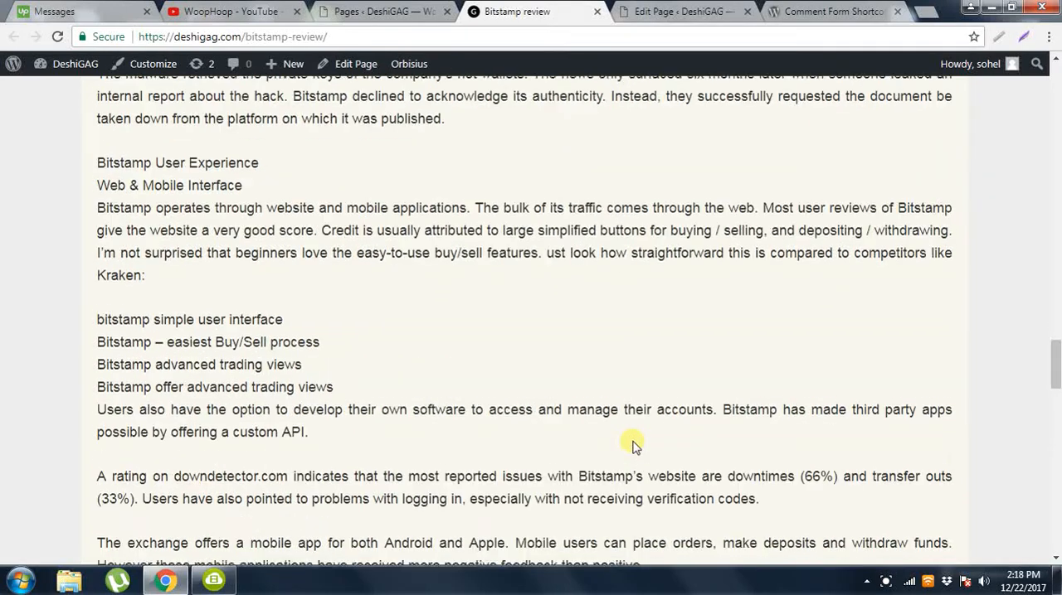
# - Scroll the page, then view the Comment Form Shortcode plugin page on WordPress.org
pyautogui.scroll(3)
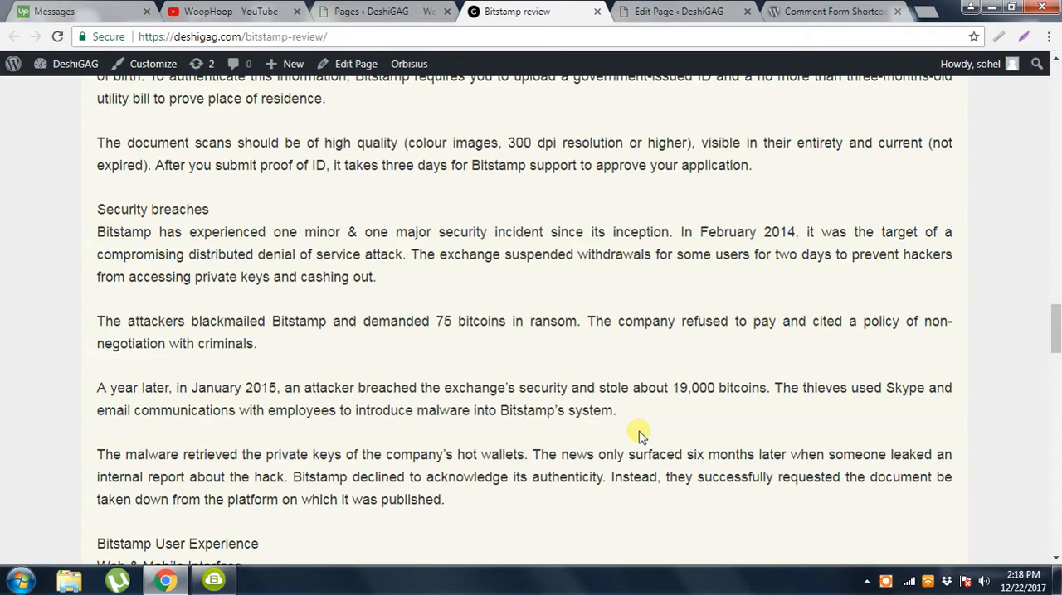
pyautogui.scroll(-3)
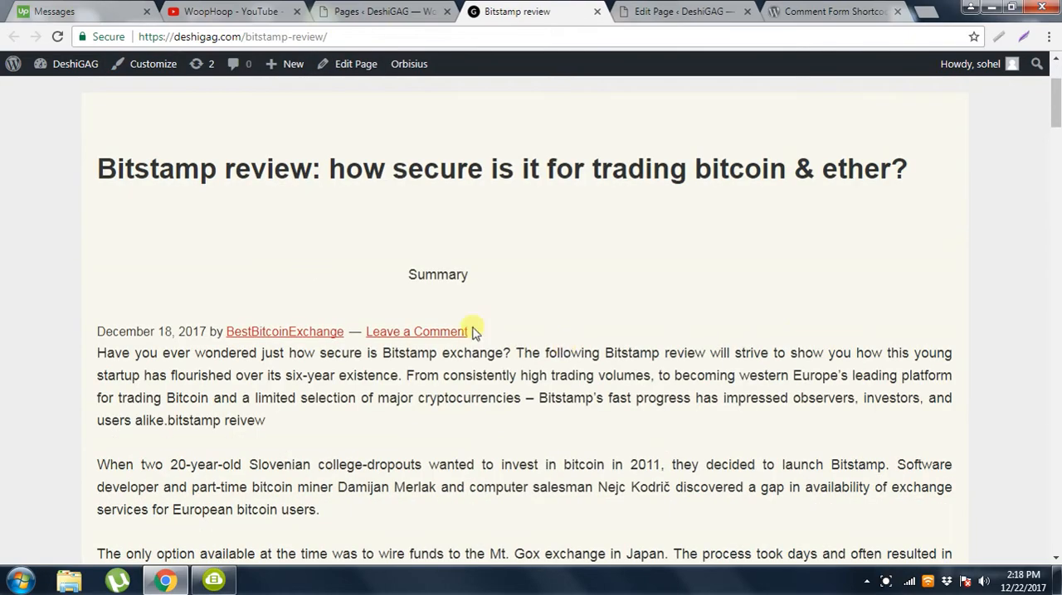
pyautogui.scroll(-3)
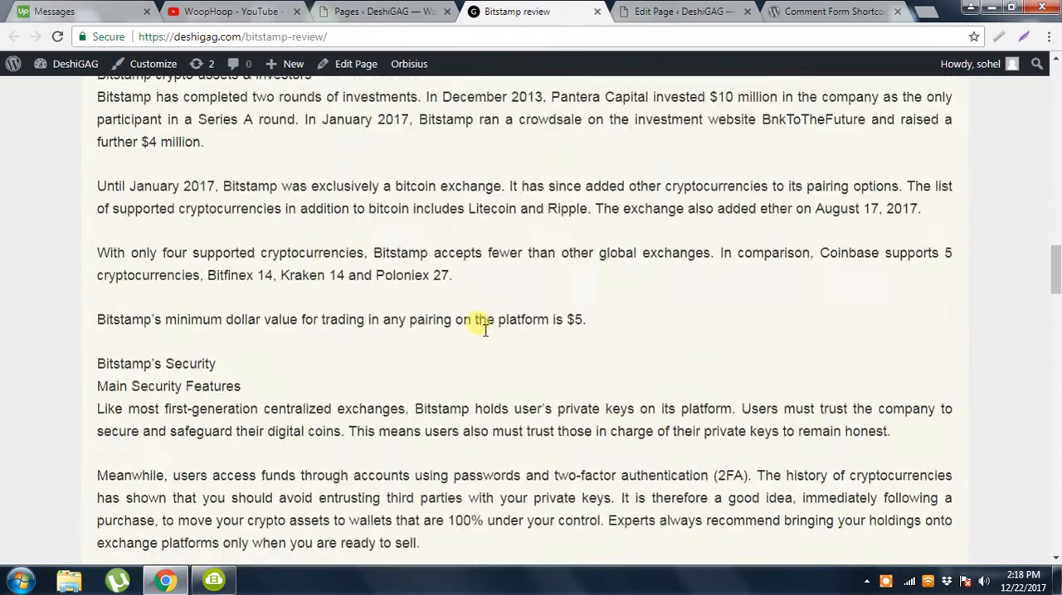
pyautogui.scroll(-3)
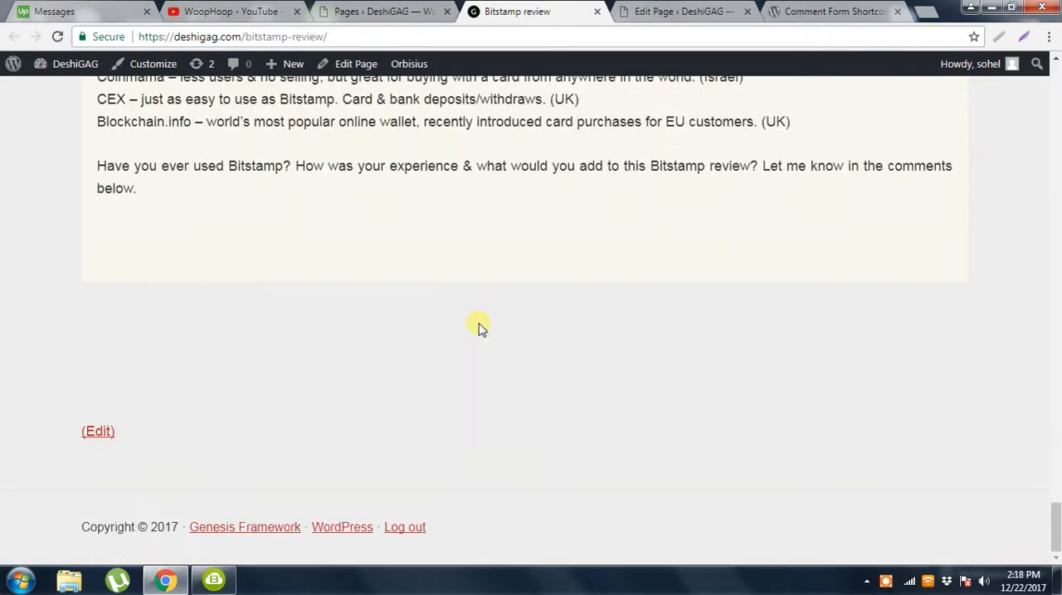
pyautogui.moveTo(493, 360)
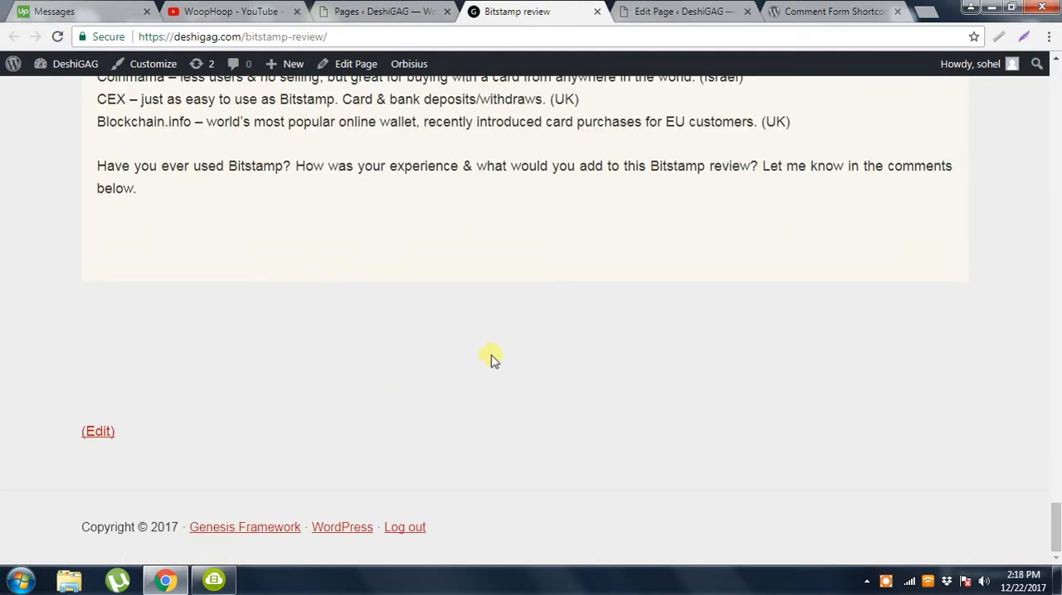
pyautogui.moveTo(612, 401)
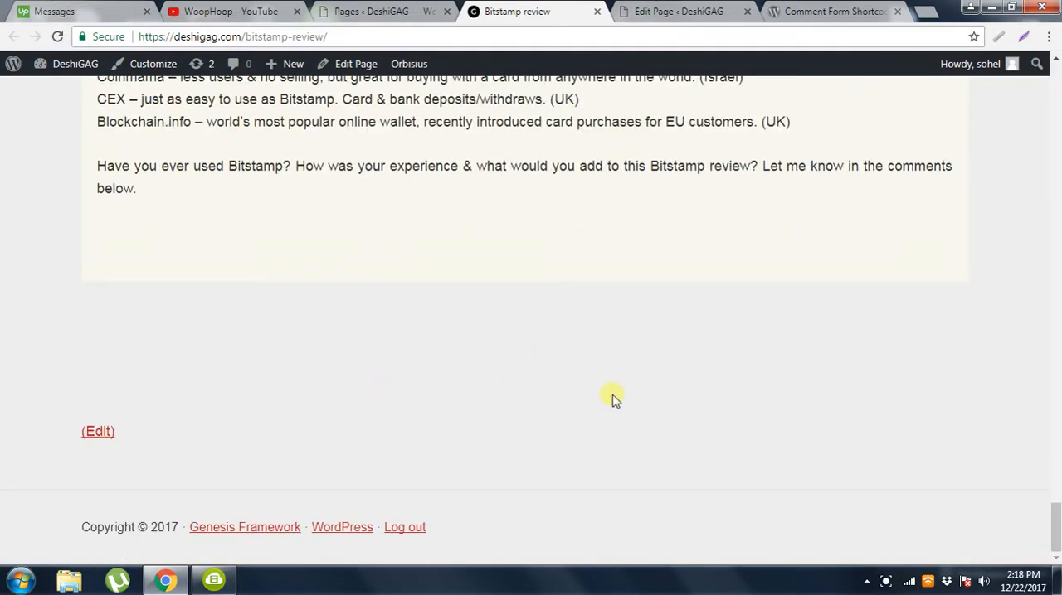
pyautogui.moveTo(442, 349)
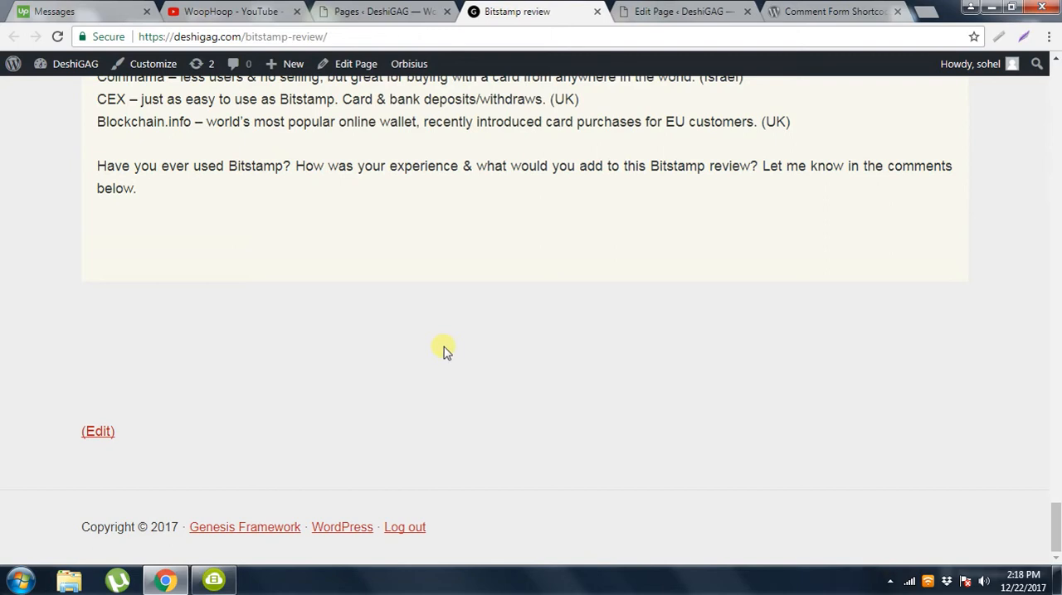
pyautogui.moveTo(759, 110)
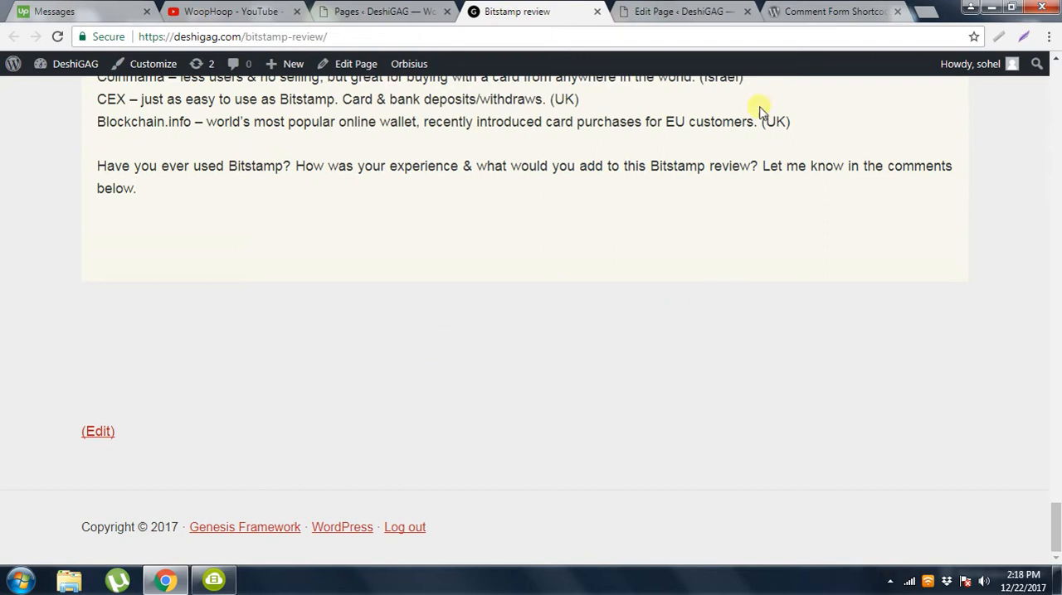
pyautogui.click(846, 12)
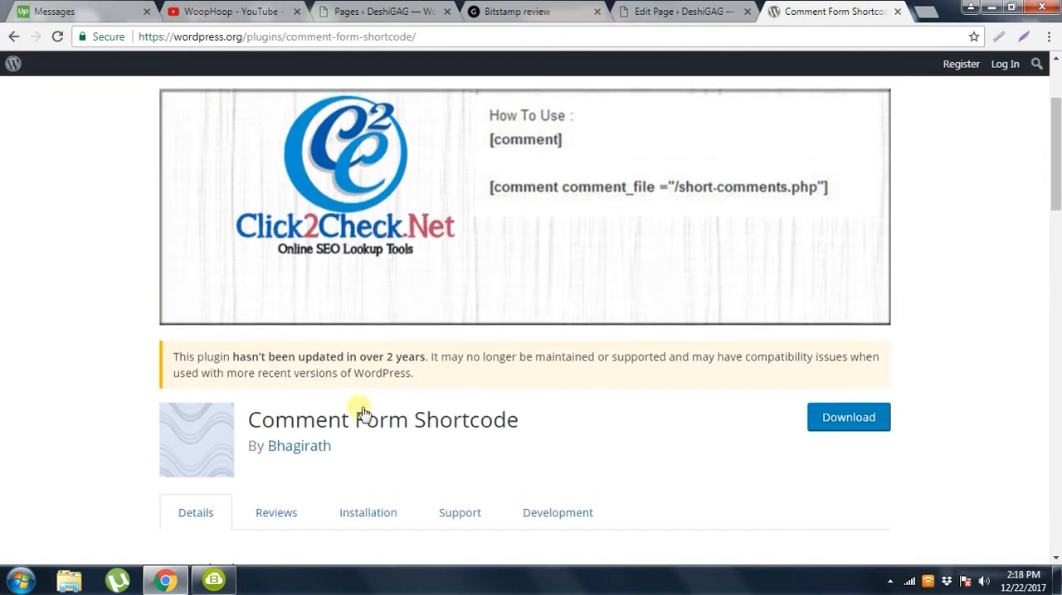
pyautogui.moveTo(531, 434)
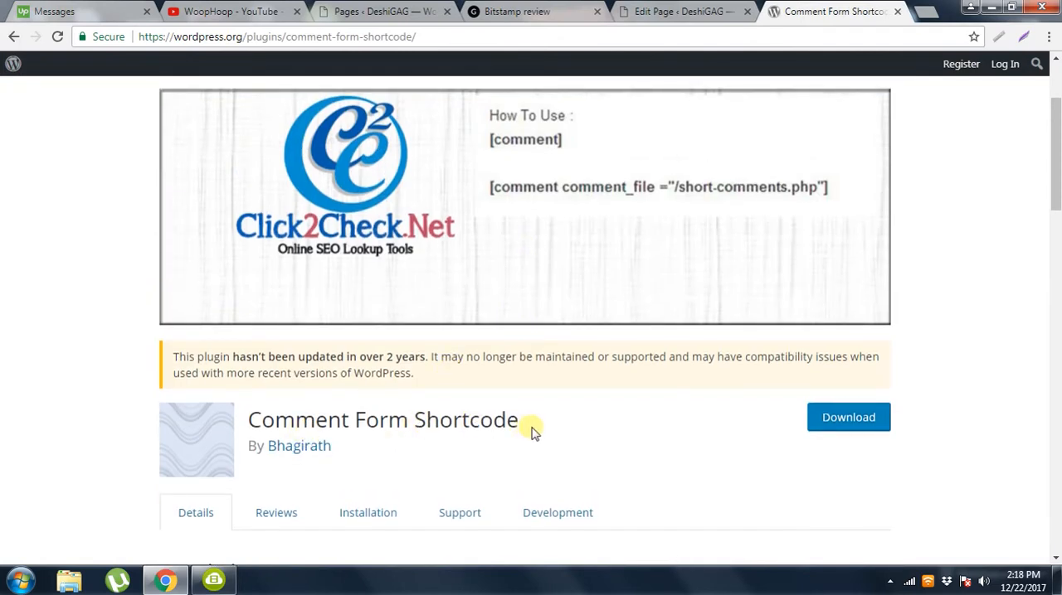
pyautogui.moveTo(567, 458)
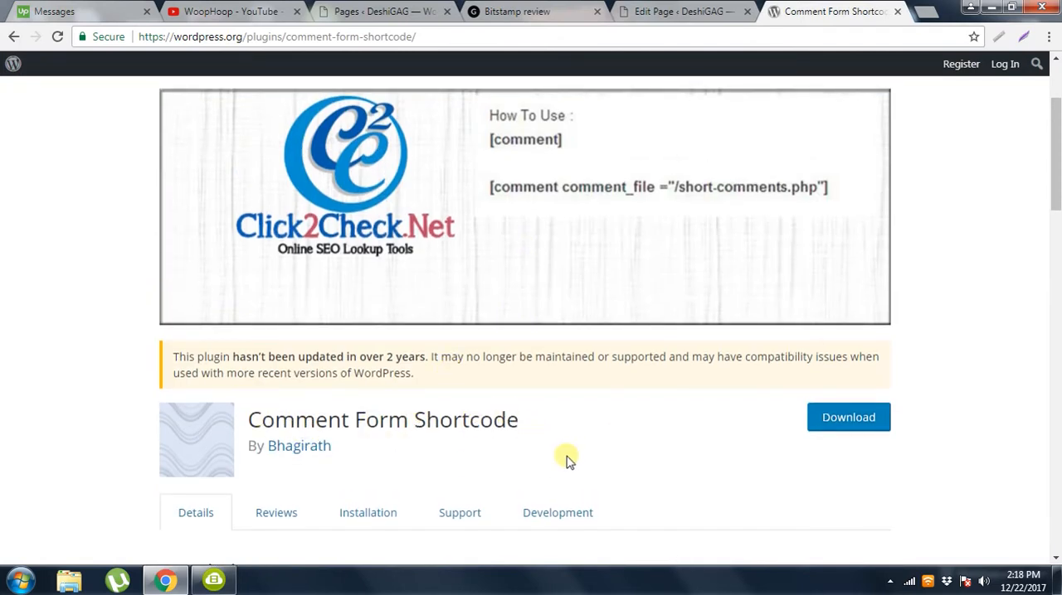
pyautogui.moveTo(698, 454)
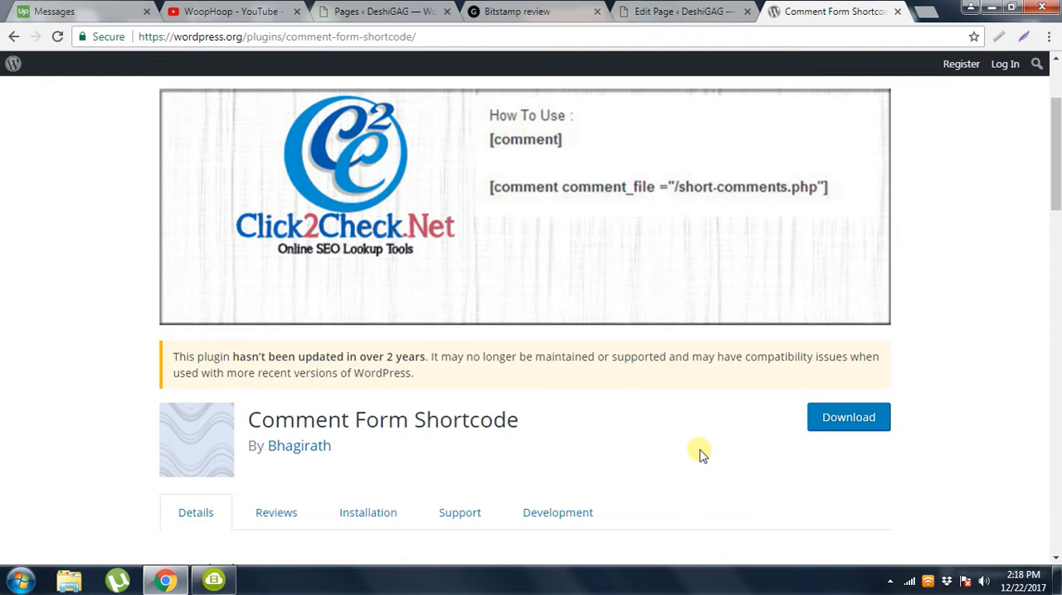
pyautogui.moveTo(838, 459)
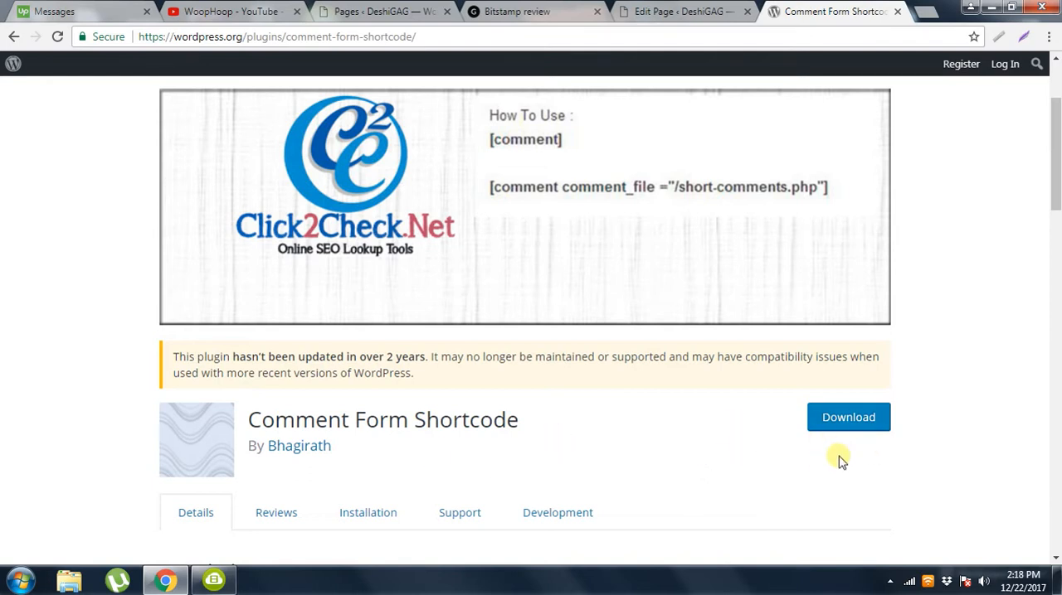
pyautogui.moveTo(542, 16)
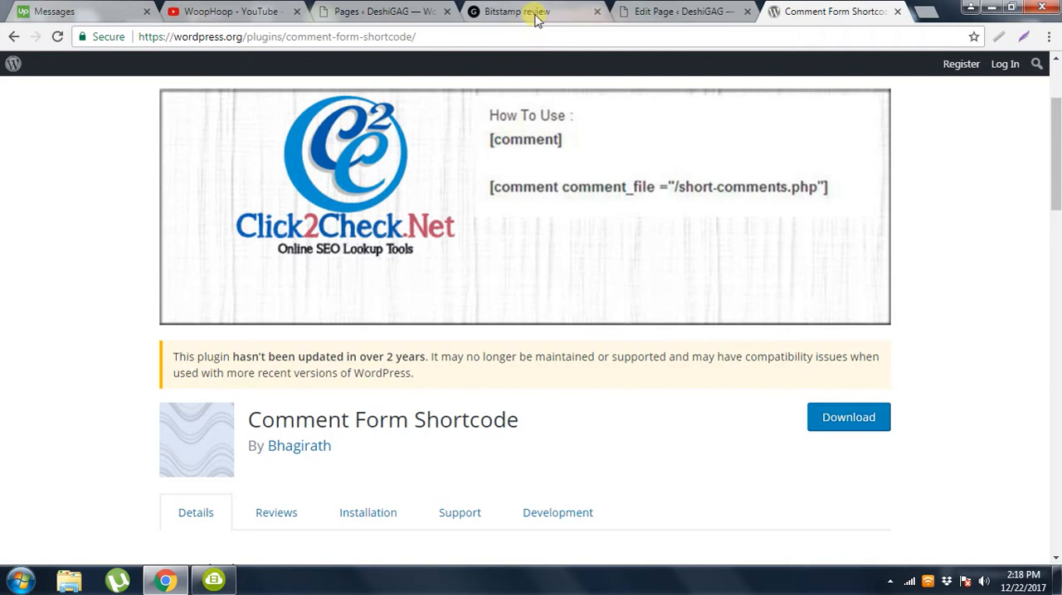
# - Open Installed Plugins in a new tab to confirm Comment Form Shortcode is active
pyautogui.click(377, 12)
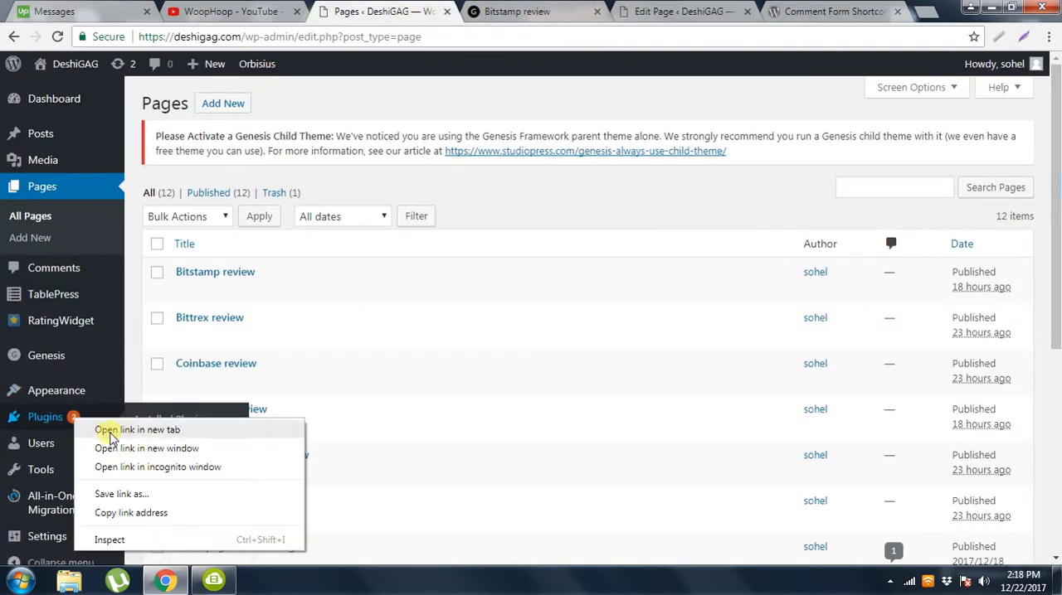
pyautogui.click(137, 430)
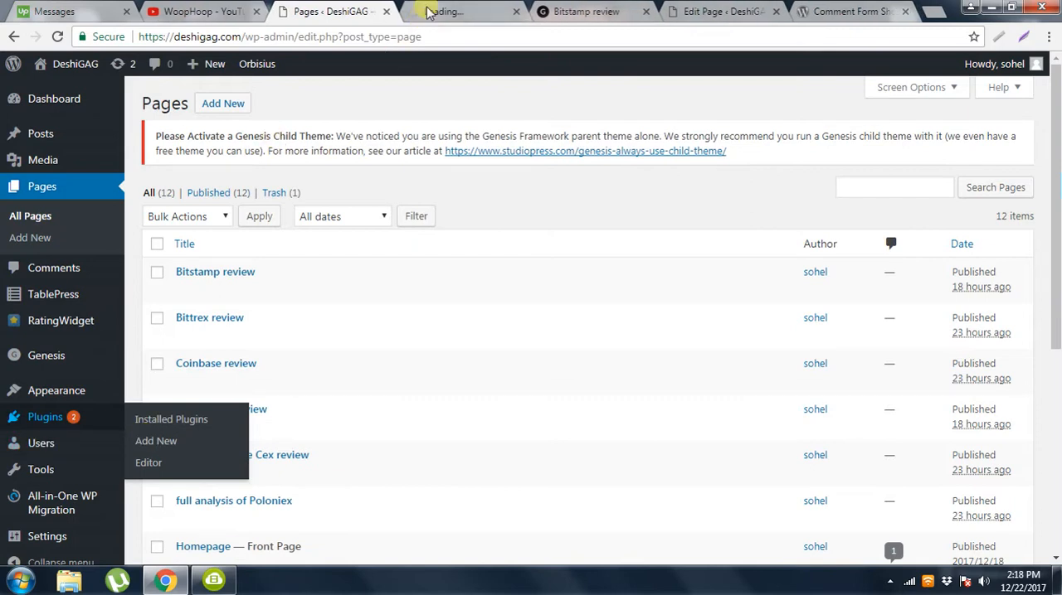
pyautogui.click(171, 419)
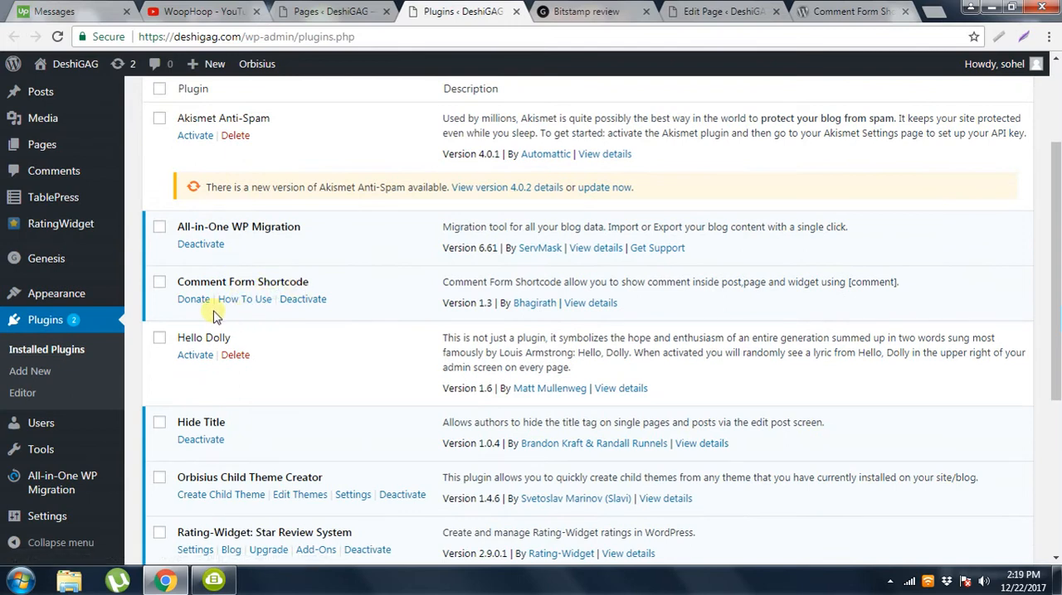
pyautogui.moveTo(292, 300)
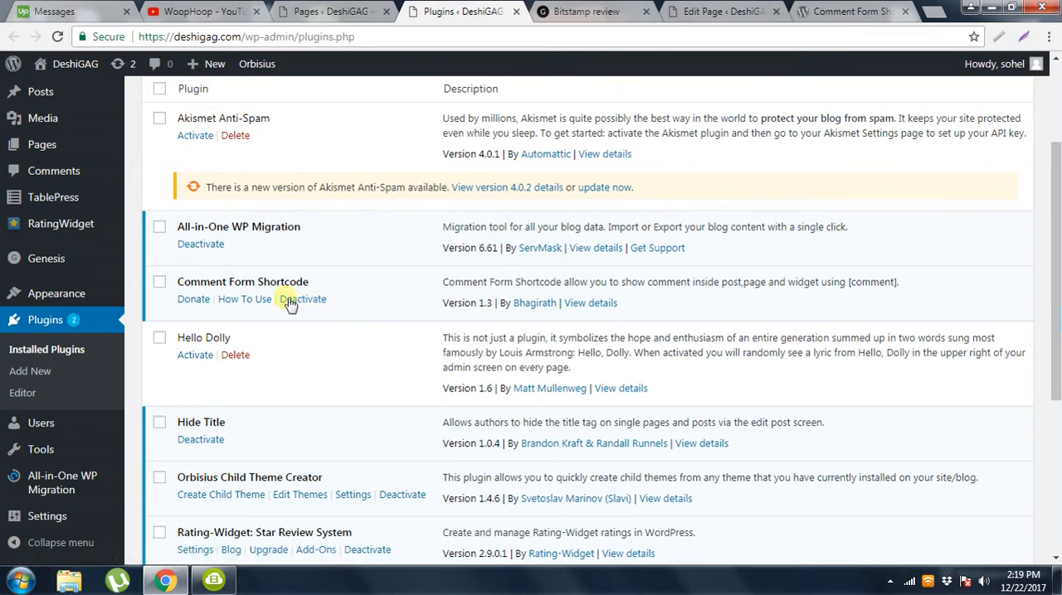
pyautogui.moveTo(587, 18)
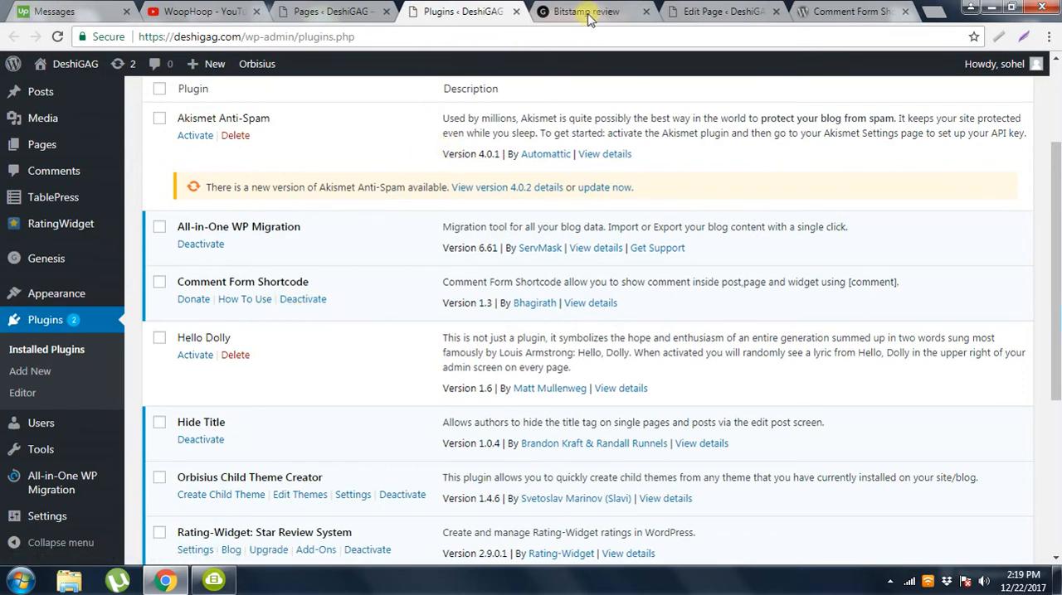
# - Check the formless Bitstamp review page, then open Settings > Comment Form Shortcode
pyautogui.click(589, 11)
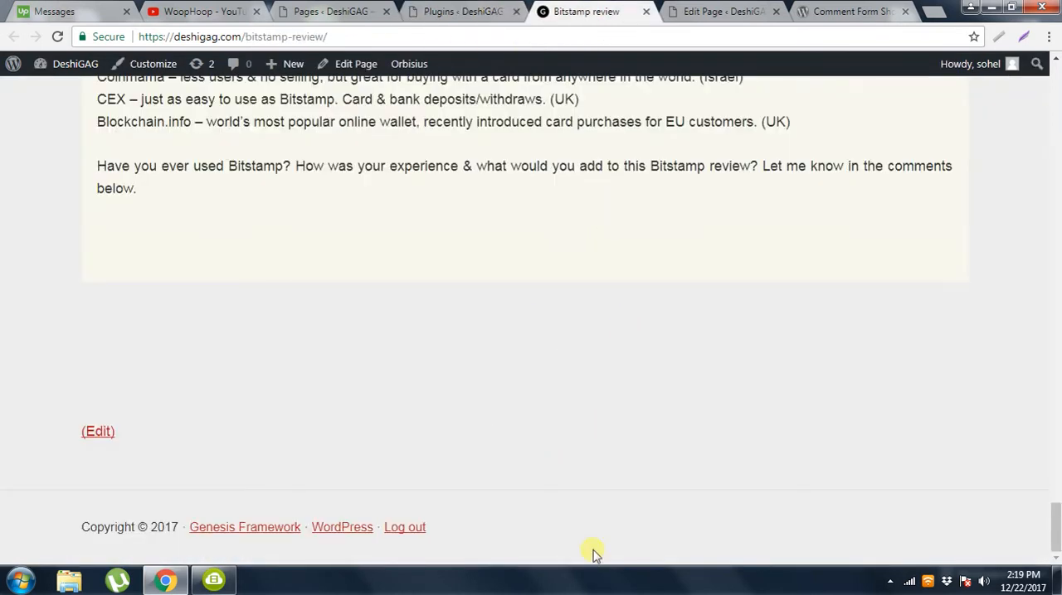
pyautogui.click(486, 12)
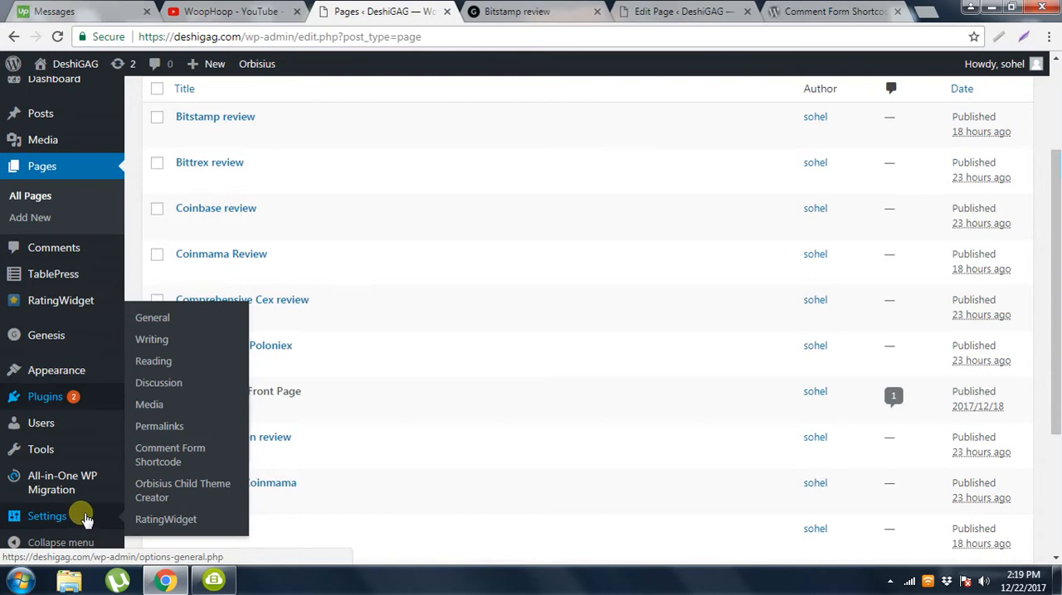
pyautogui.moveTo(169, 454)
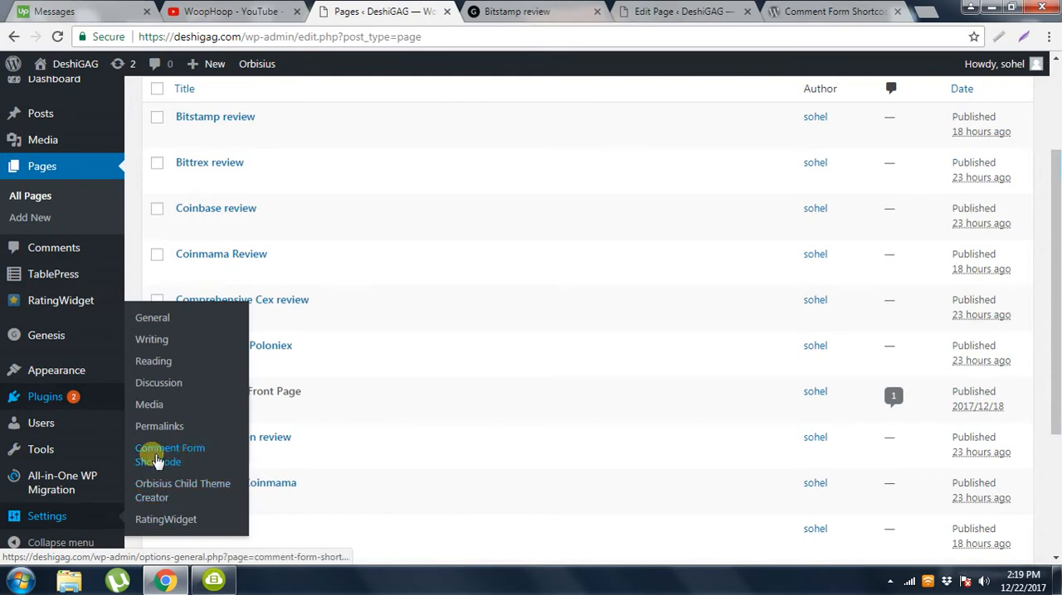
pyautogui.moveTo(197, 459)
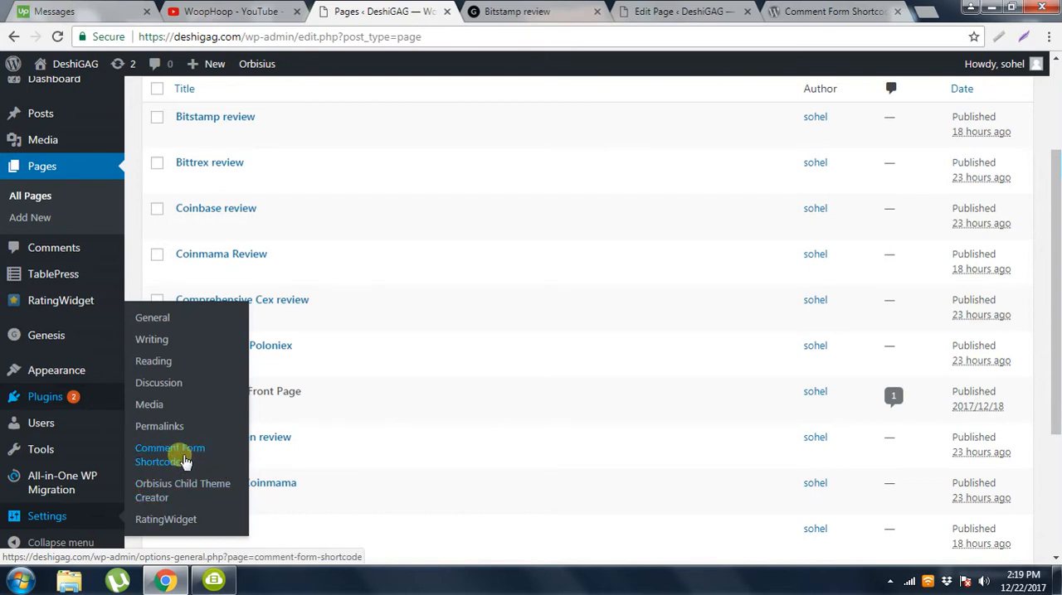
pyautogui.click(170, 456)
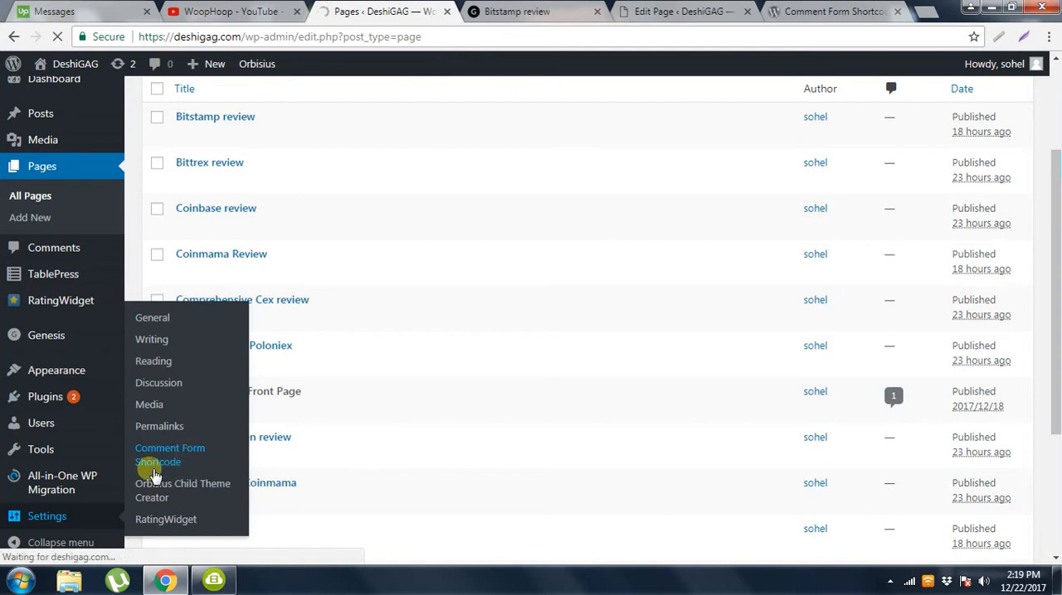
# - Copy the [comment comment_file="/short-comments.php"] shortcode and return to the Edit Page tab
pyautogui.click(169, 455)
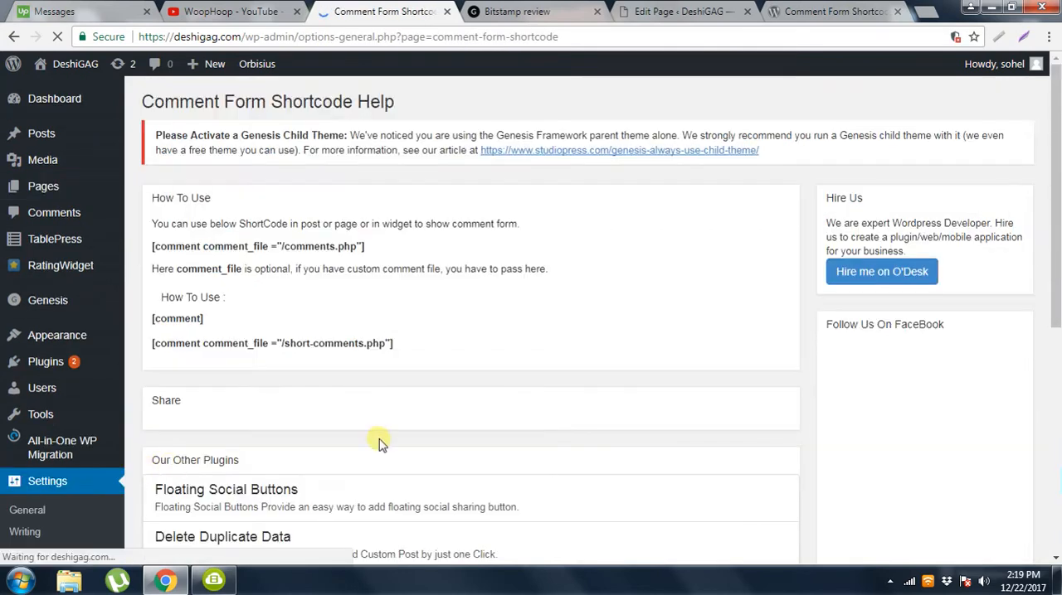
pyautogui.scroll(-3)
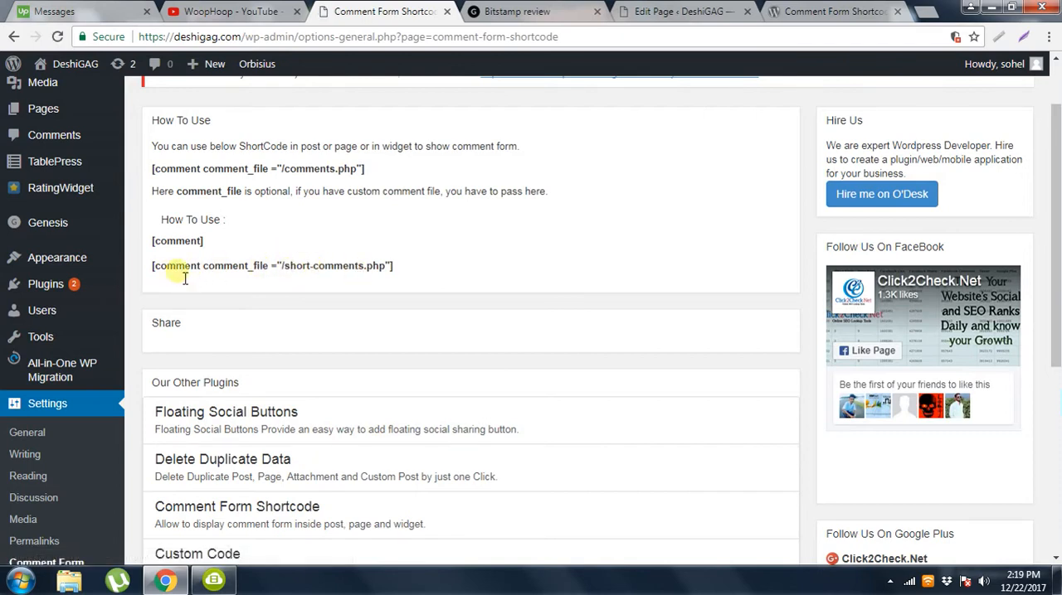
pyautogui.moveTo(291, 292)
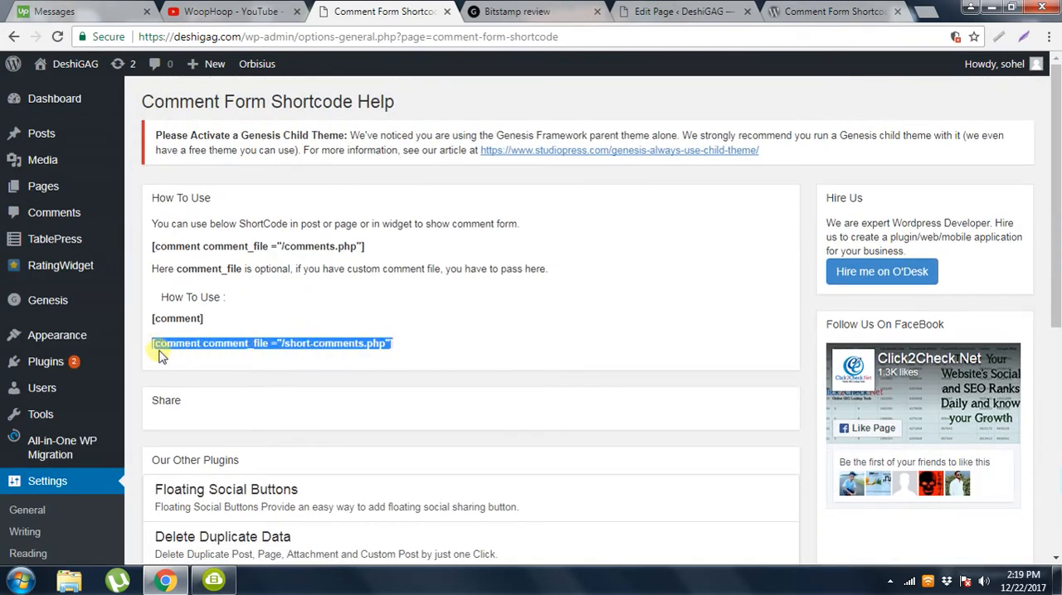
pyautogui.moveTo(298, 358)
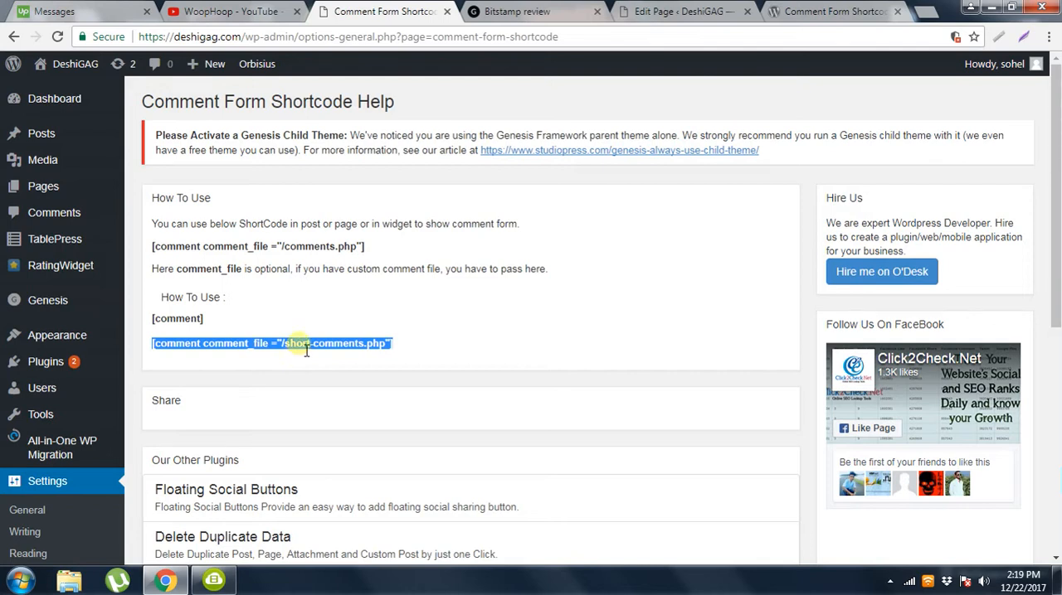
pyautogui.moveTo(311, 357)
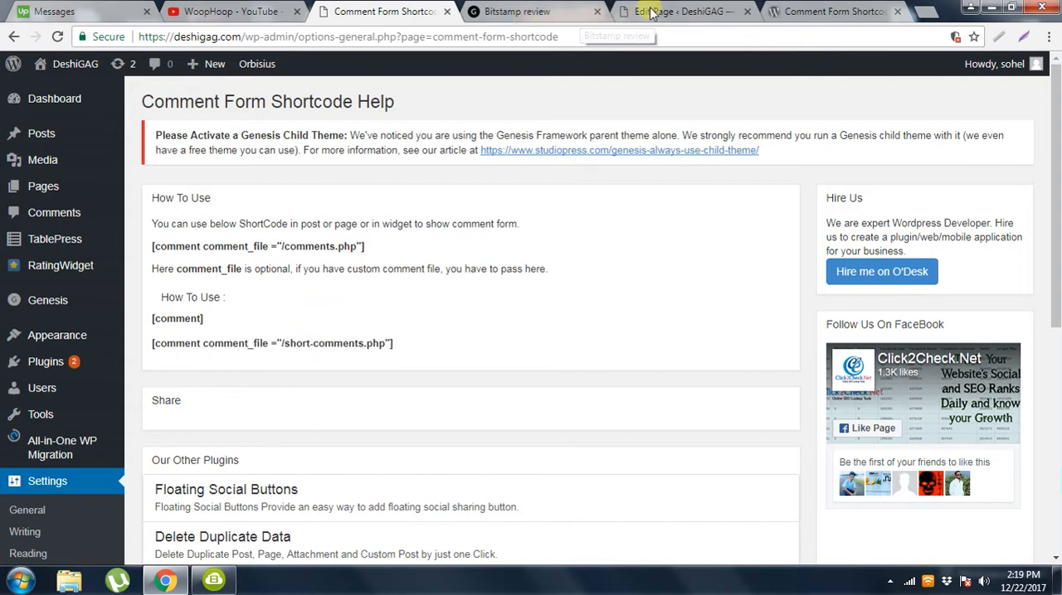
pyautogui.click(671, 11)
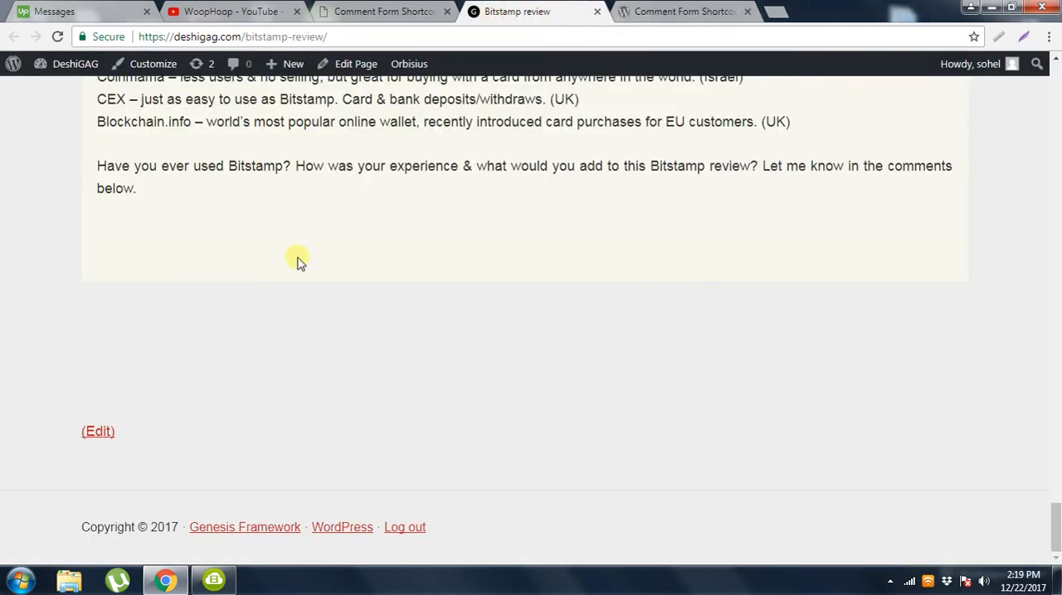
pyautogui.moveTo(565, 392)
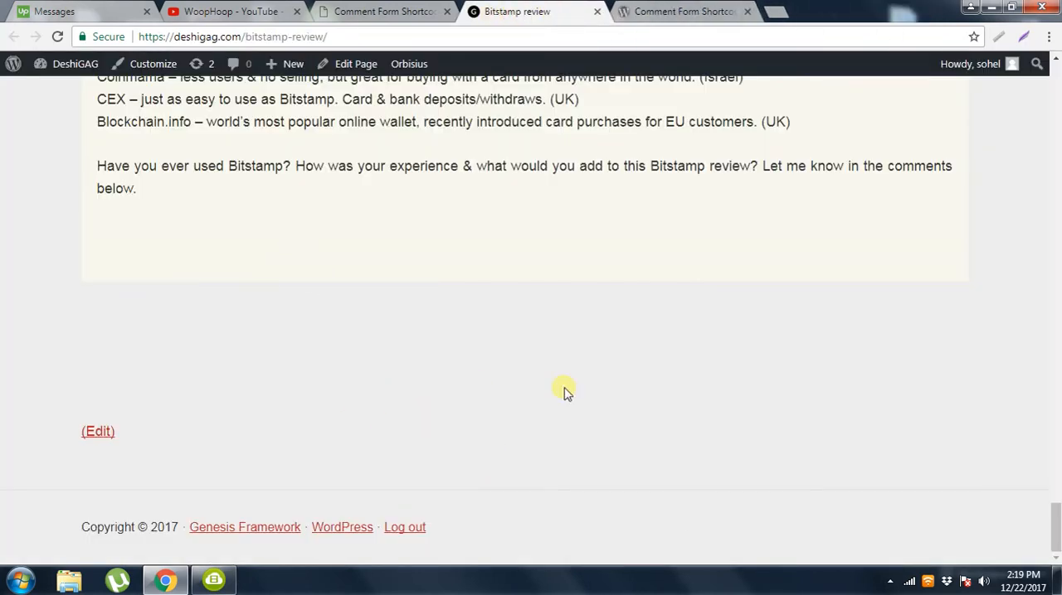
pyautogui.moveTo(361, 66)
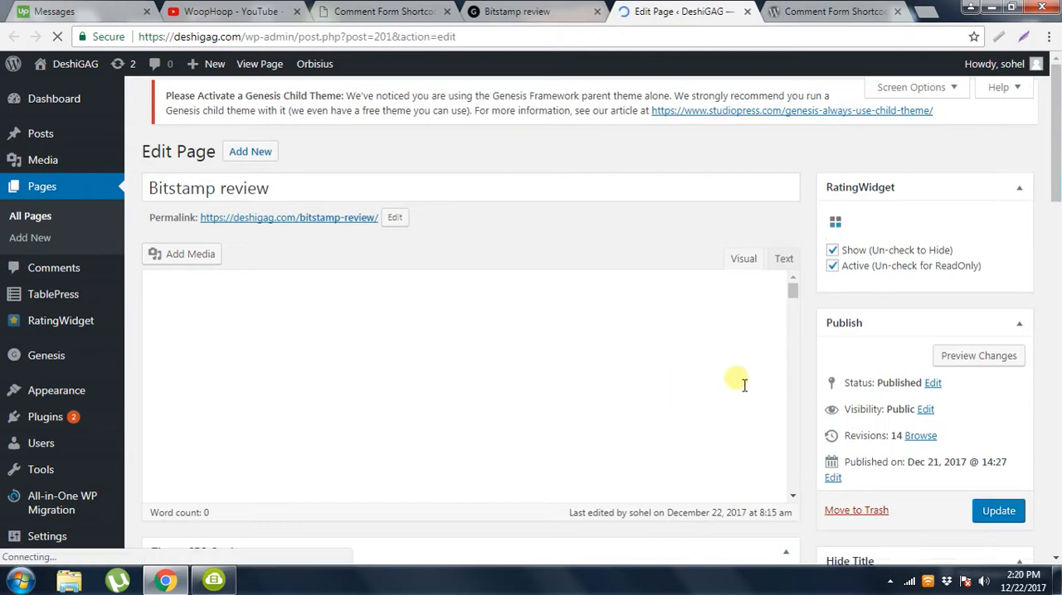
# - Paste [comment comment_file ="/comments.php"] below the Bitstamp review's last paragraph
pyautogui.click(782, 268)
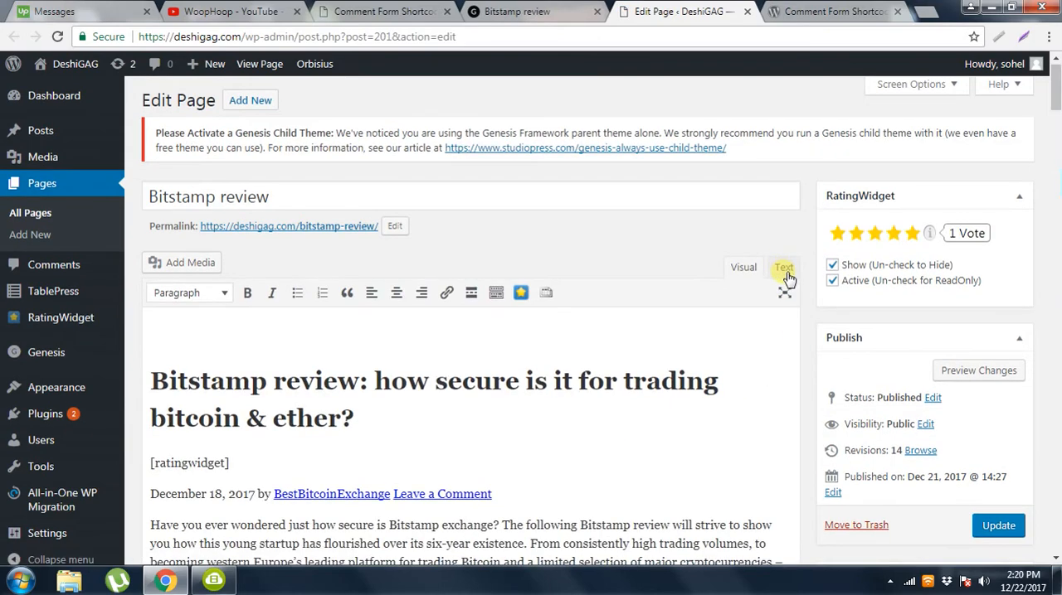
pyautogui.scroll(-3)
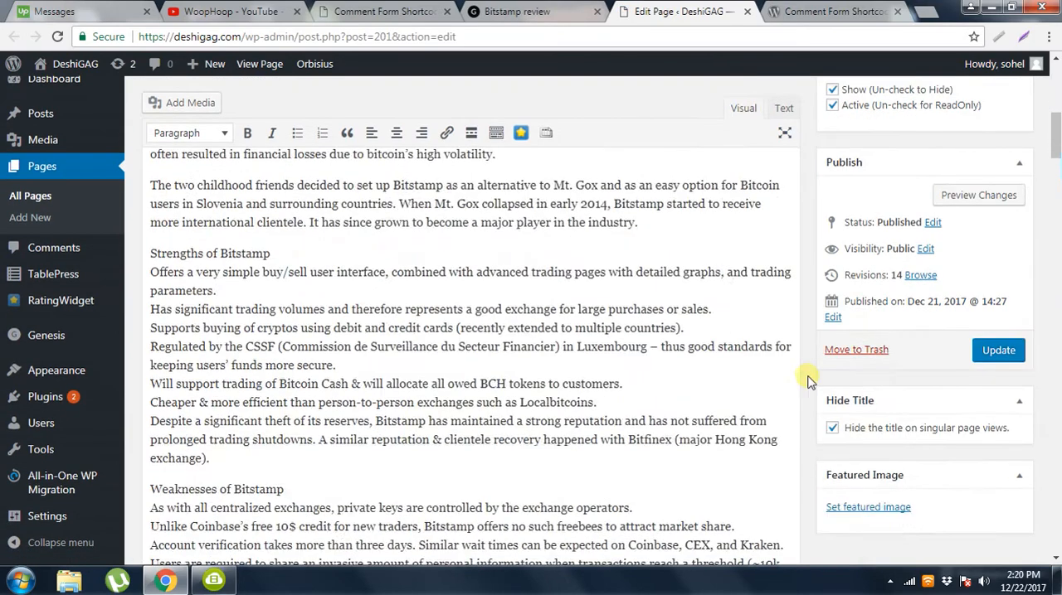
pyautogui.scroll(-3)
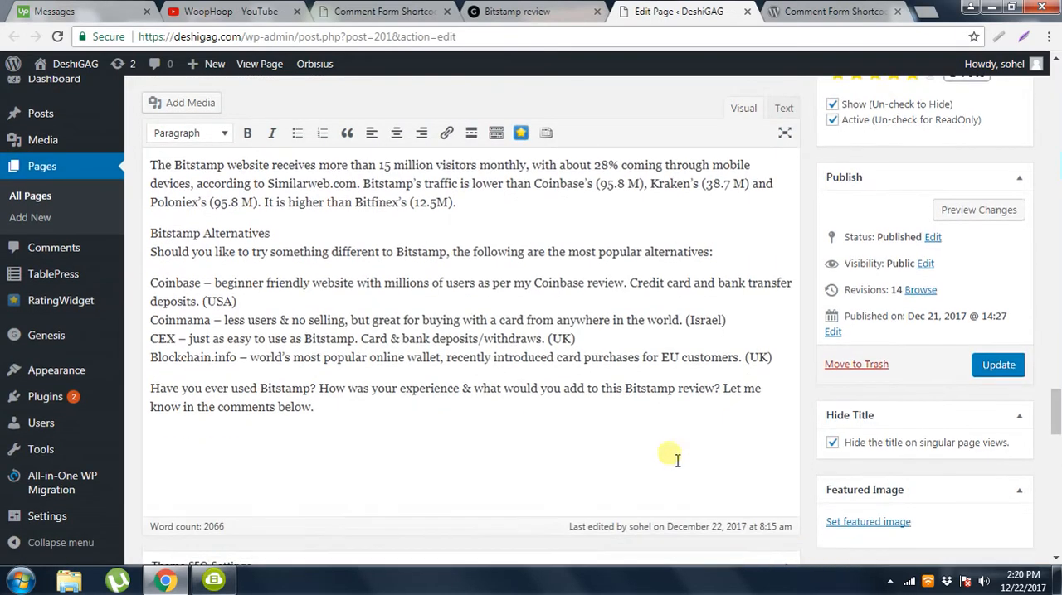
pyautogui.scroll(-3)
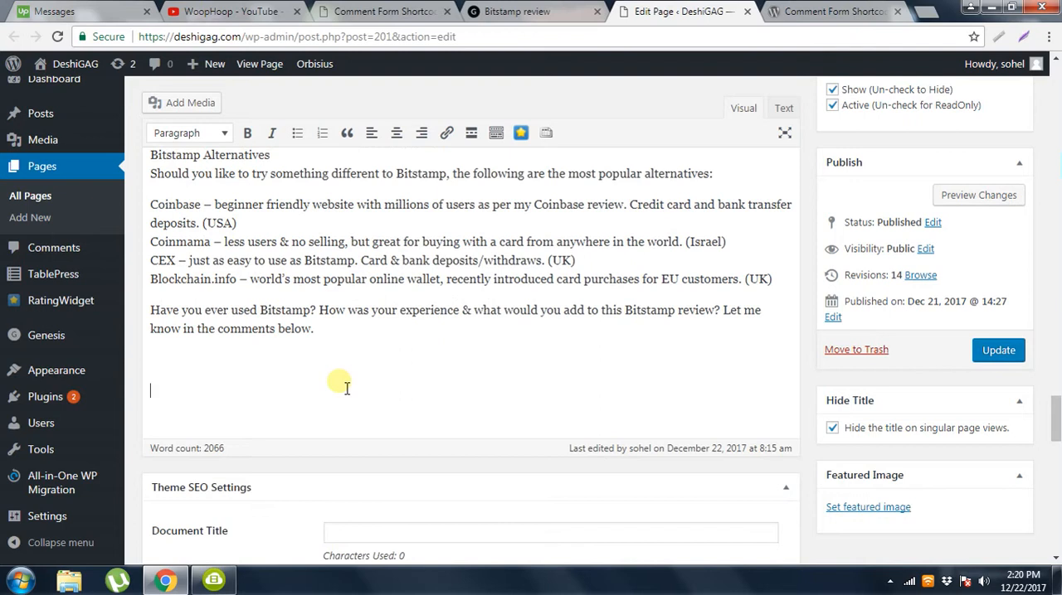
pyautogui.write('[comment comment_file ="/comments.php"]')
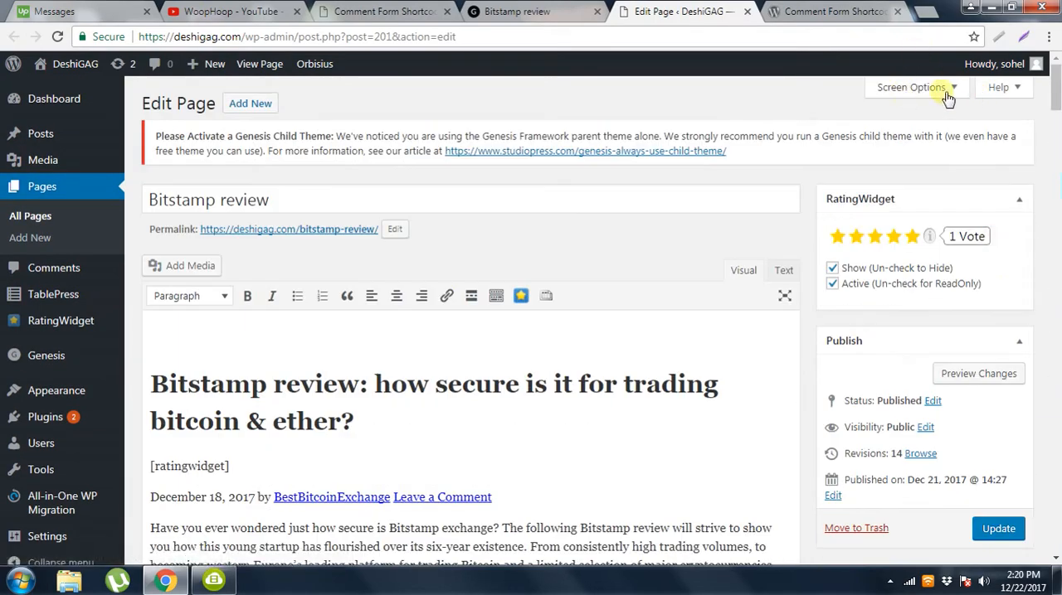
# - Show Discussion via Screen Options, keep Allow comments checked, and update the page
pyautogui.click(913, 88)
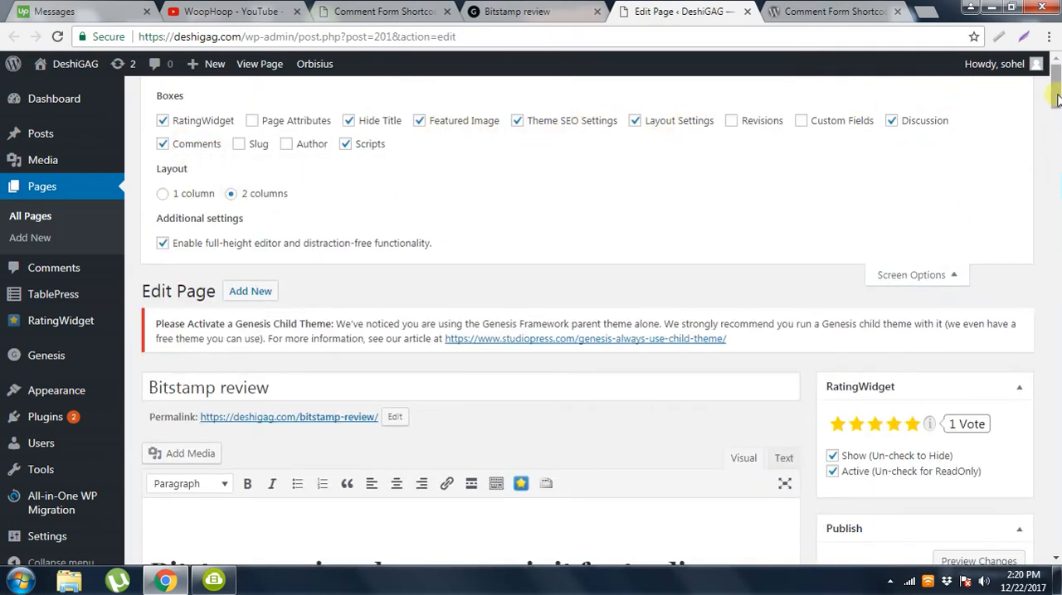
pyautogui.scroll(-3)
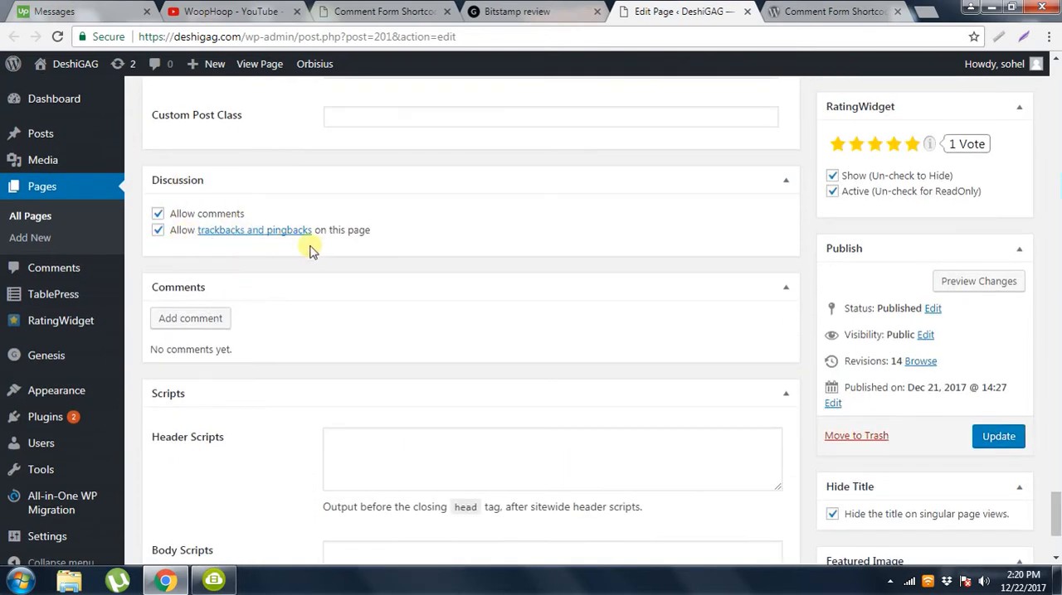
pyautogui.moveTo(339, 264)
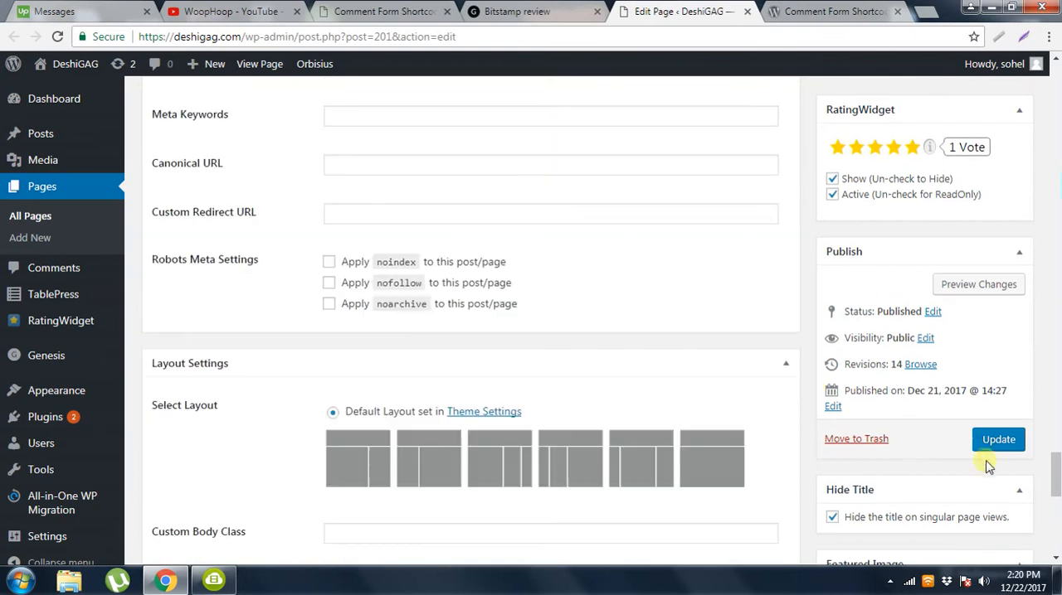
pyautogui.click(997, 439)
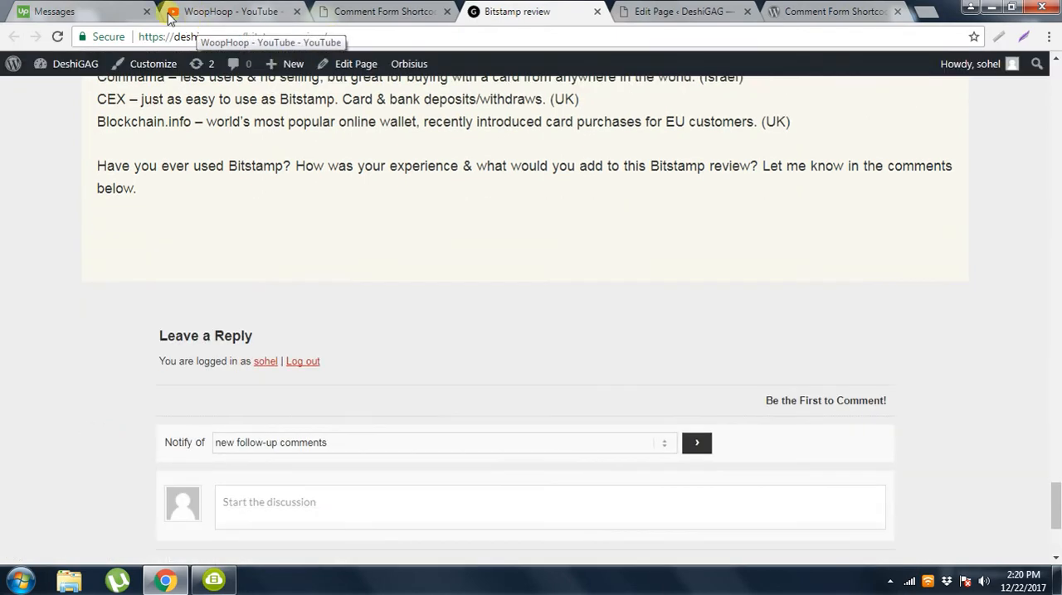
# - Scroll the live Bitstamp review to its Leave a Reply form, then revisit the help page
pyautogui.scroll(-3)
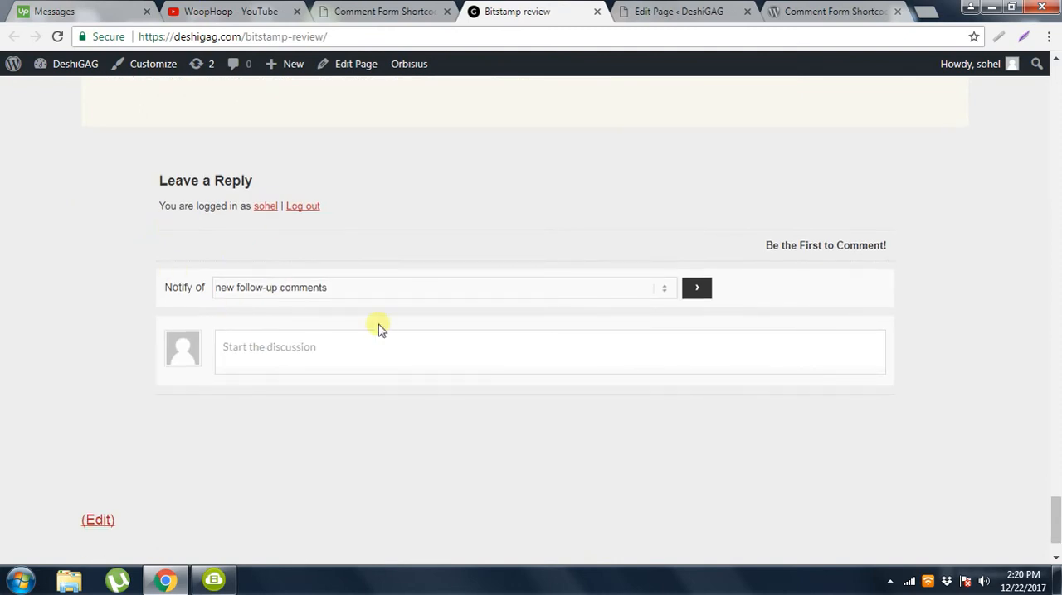
pyautogui.moveTo(663, 290)
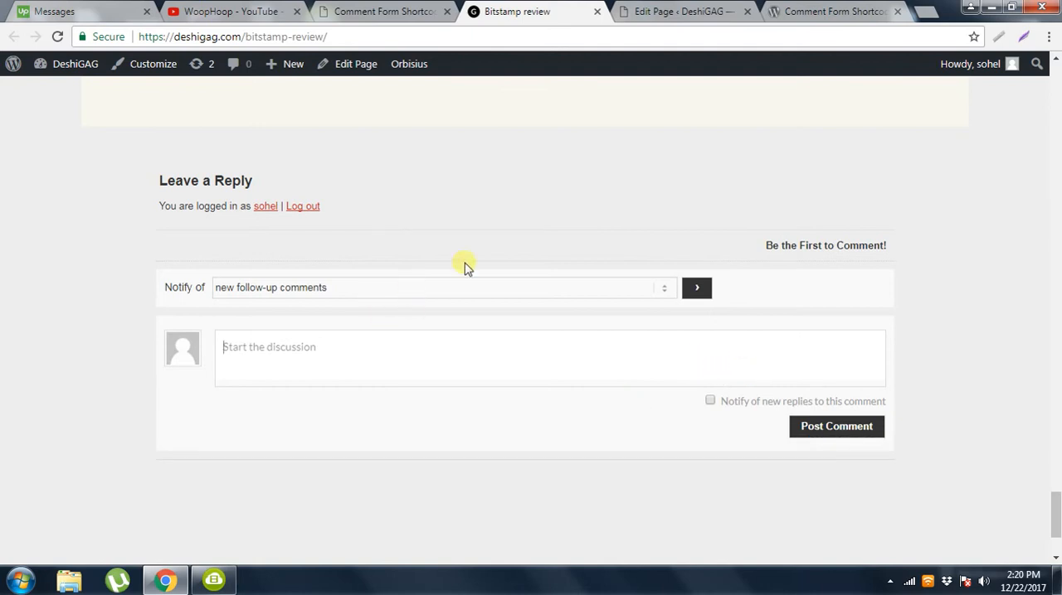
pyautogui.moveTo(477, 279)
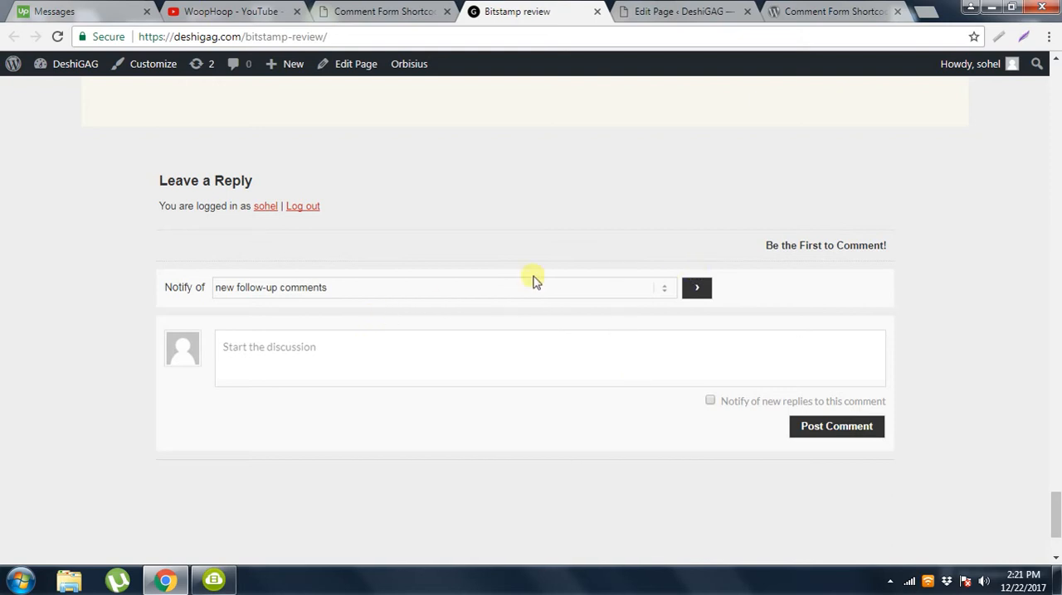
pyautogui.moveTo(620, 288)
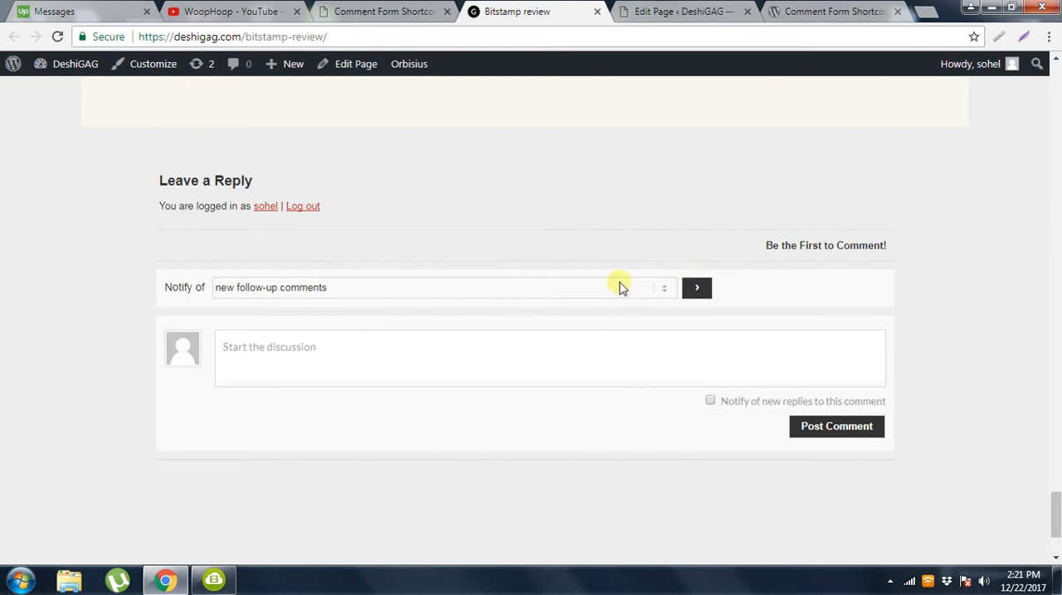
pyautogui.moveTo(587, 280)
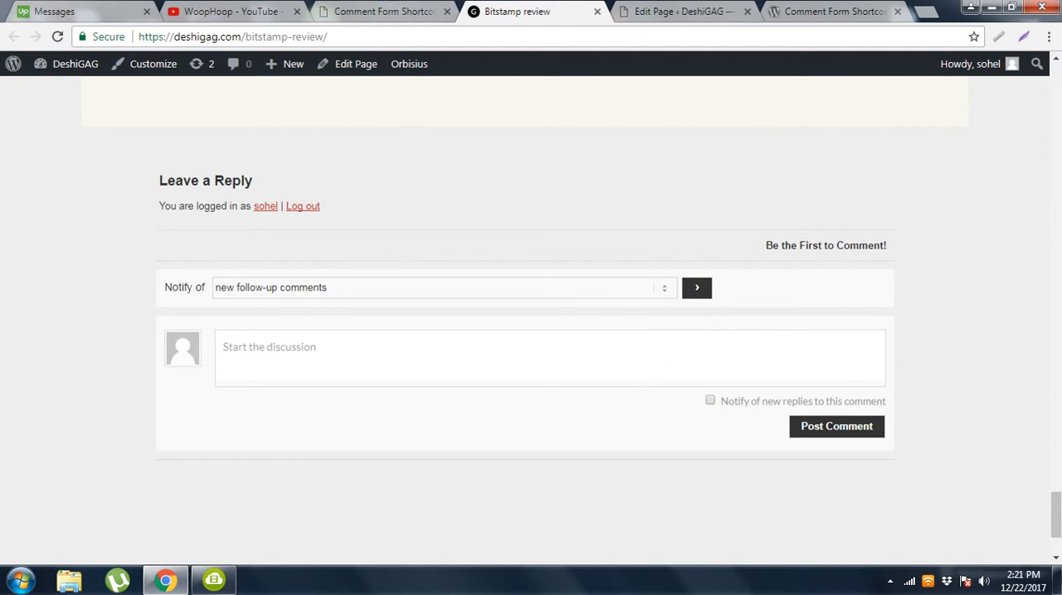
pyautogui.click(386, 11)
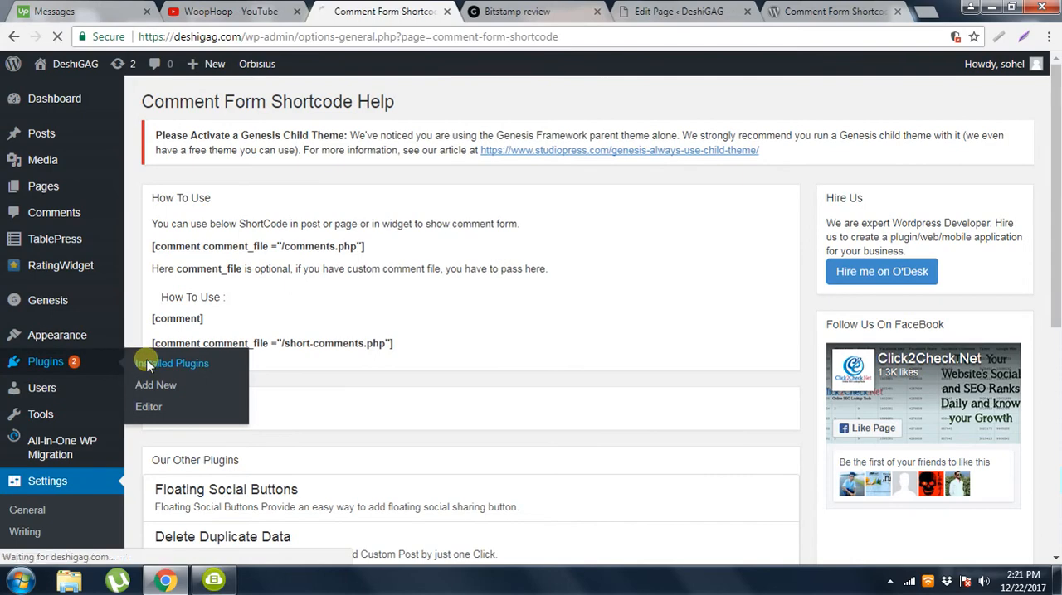
# - Open Installed Plugins and scroll down to the active wpDiscuz plugin
pyautogui.click(171, 363)
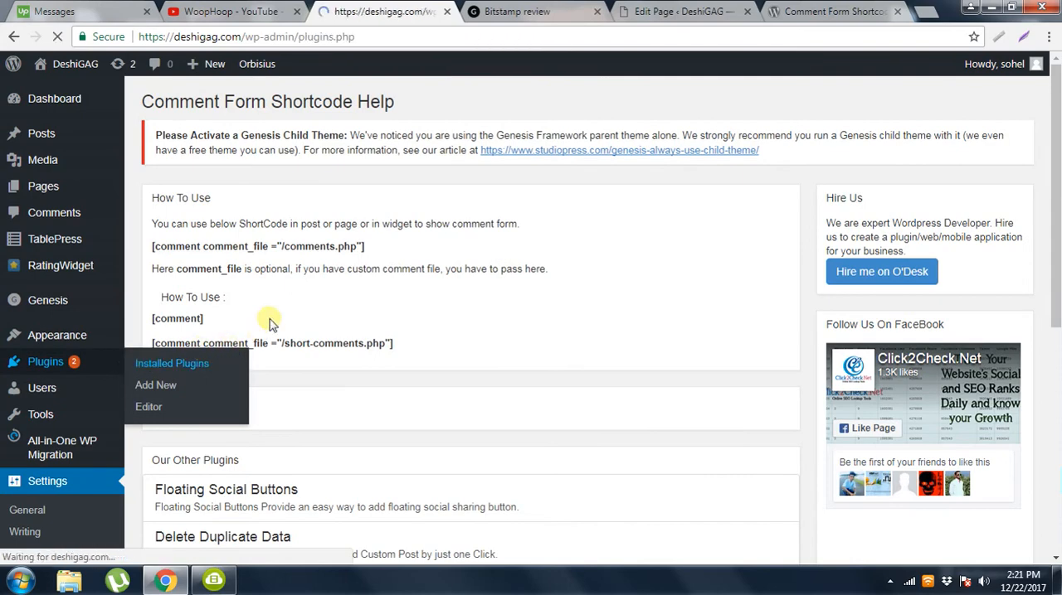
pyautogui.click(171, 364)
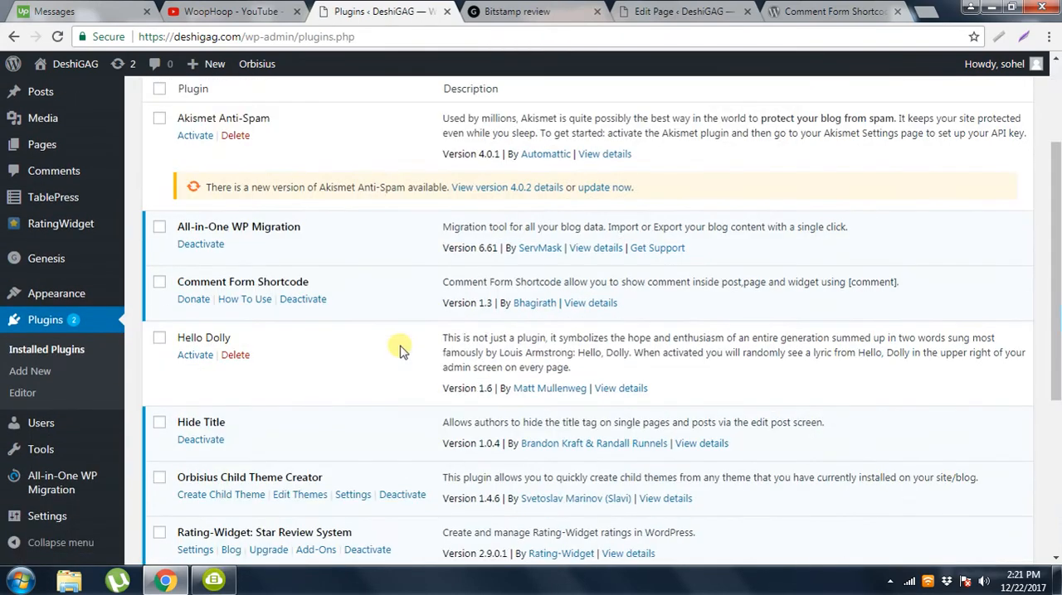
pyautogui.scroll(-3)
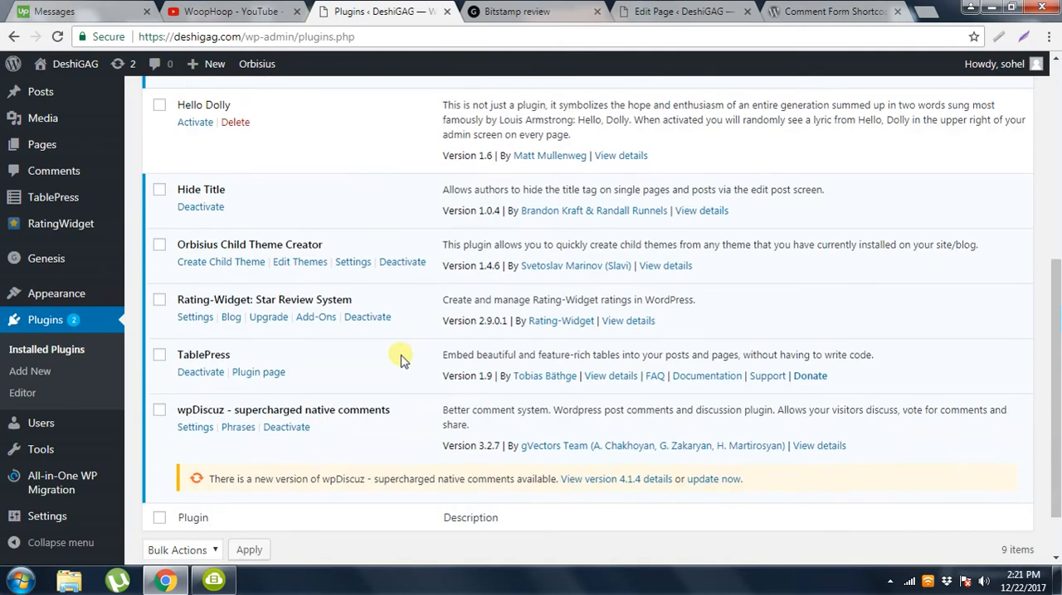
pyautogui.scroll(-3)
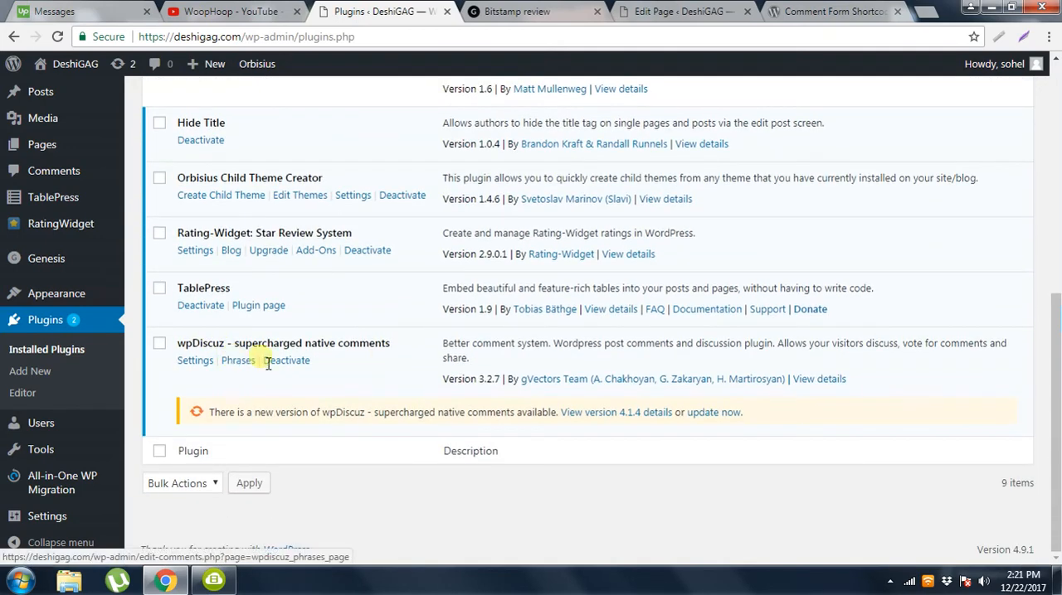
pyautogui.moveTo(246, 360)
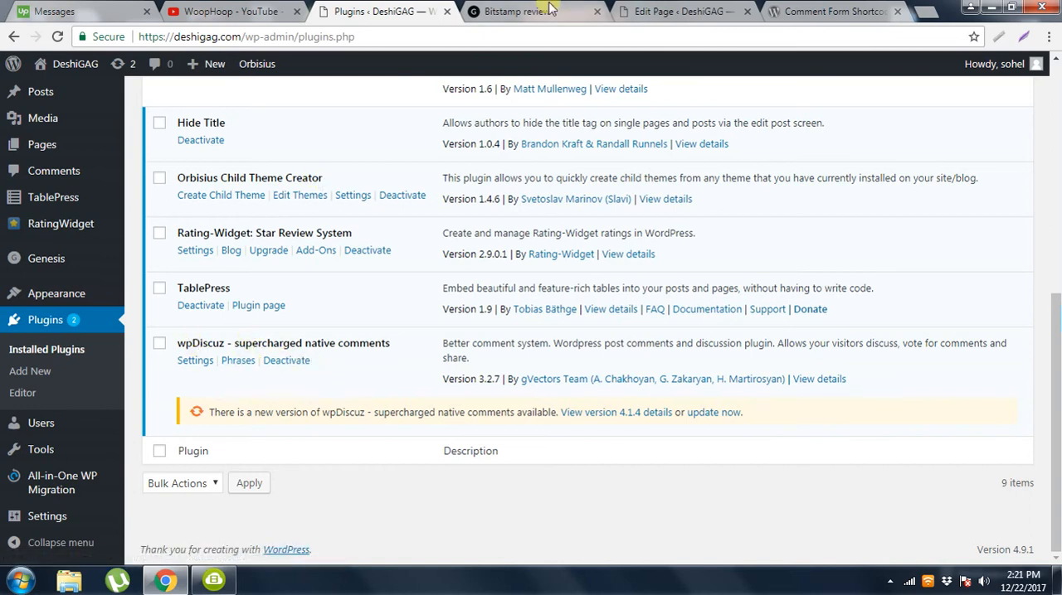
# - Look at the live Bitstamp review comment form, then switch back to its Edit Page screen
pyautogui.click(534, 12)
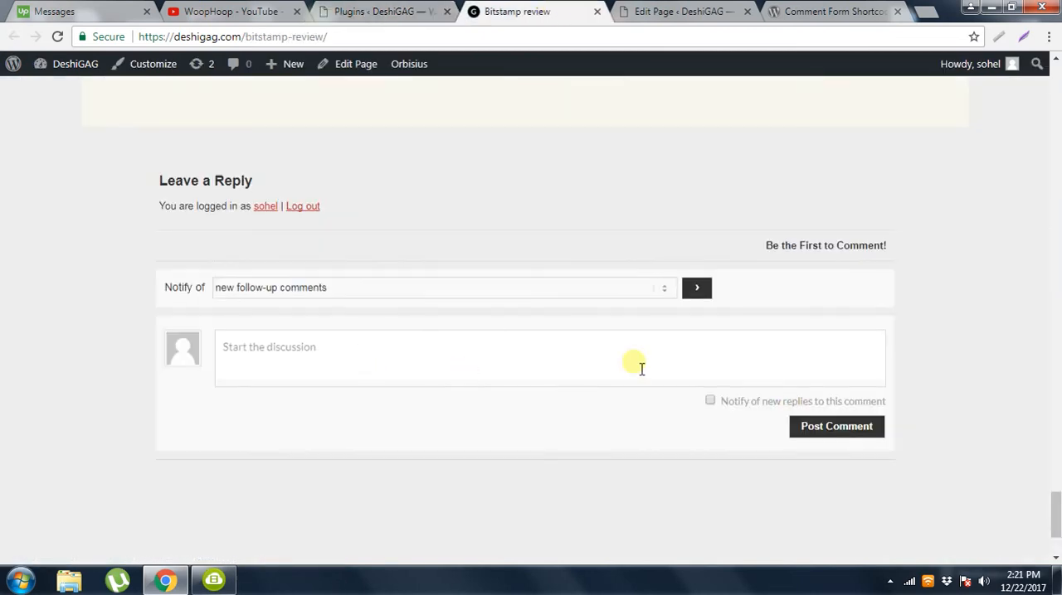
pyautogui.moveTo(593, 325)
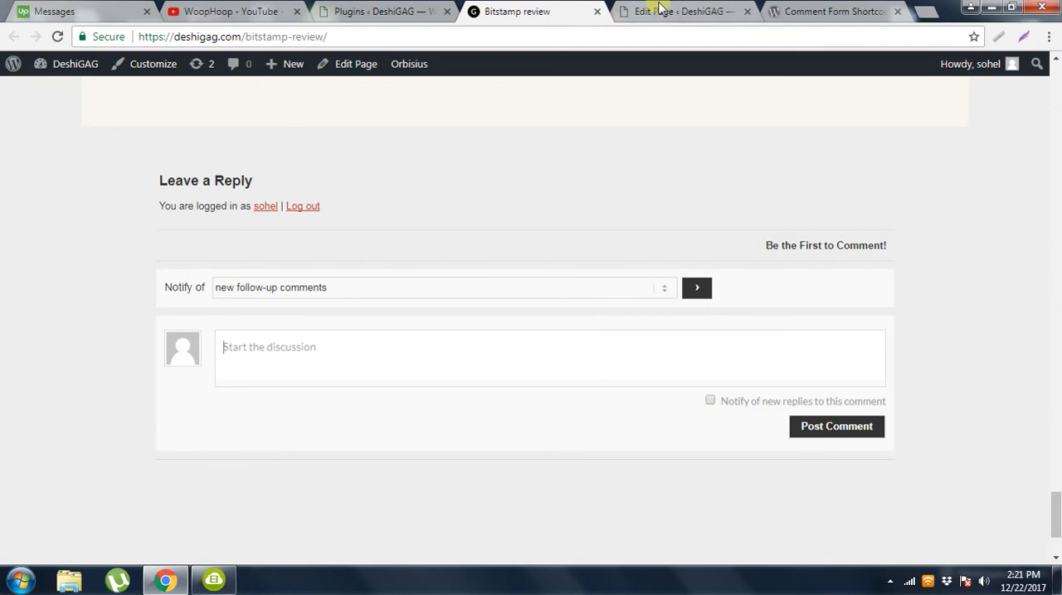
pyautogui.click(680, 11)
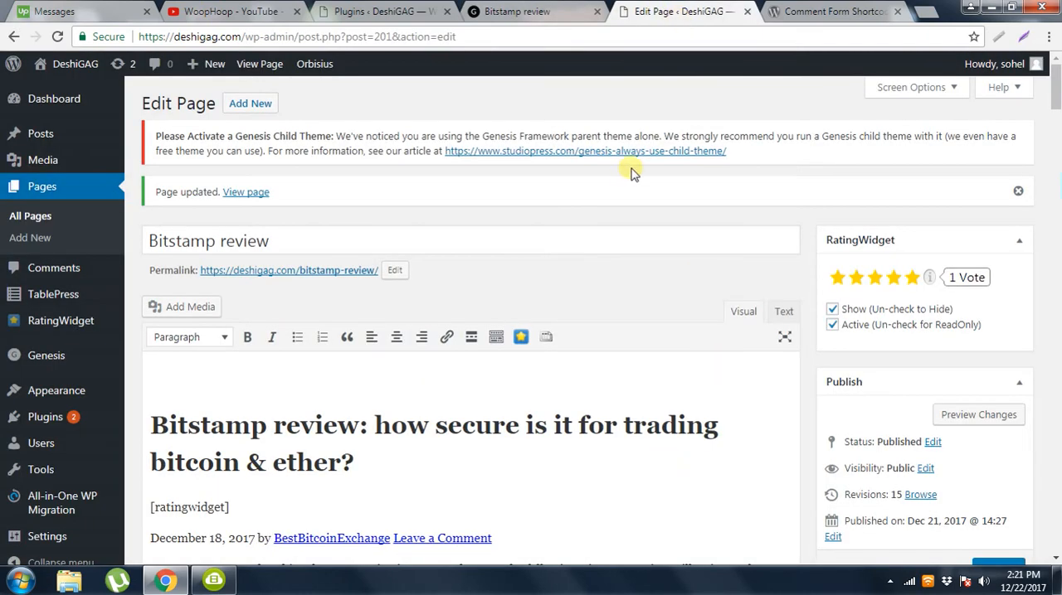
# - Browse the WoopHoop channel's Videos list, then return to the live Bitstamp review page
pyautogui.click(216, 11)
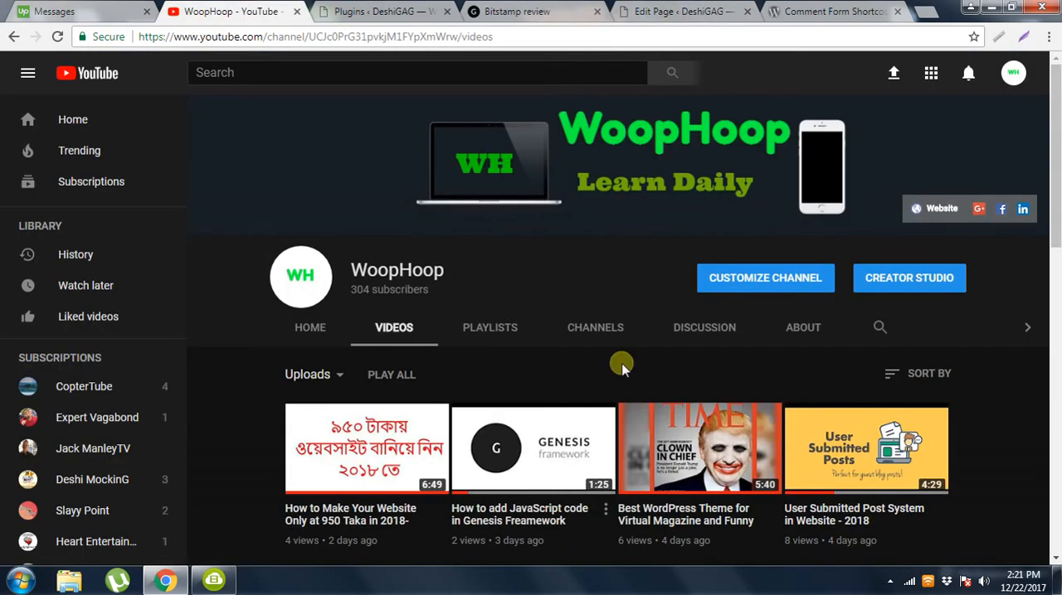
pyautogui.scroll(-3)
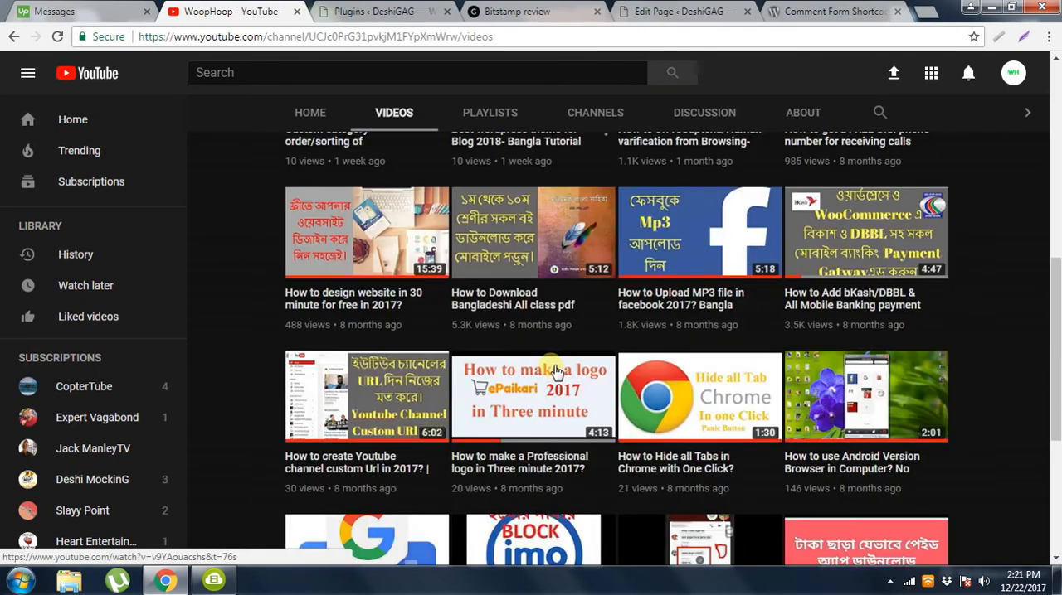
pyautogui.scroll(3)
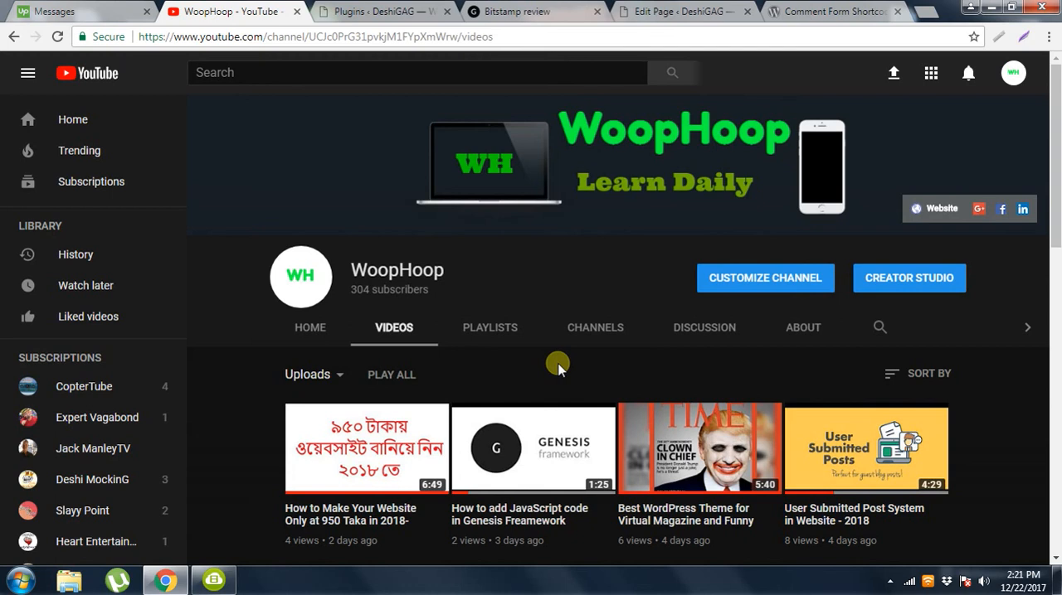
pyautogui.click(528, 12)
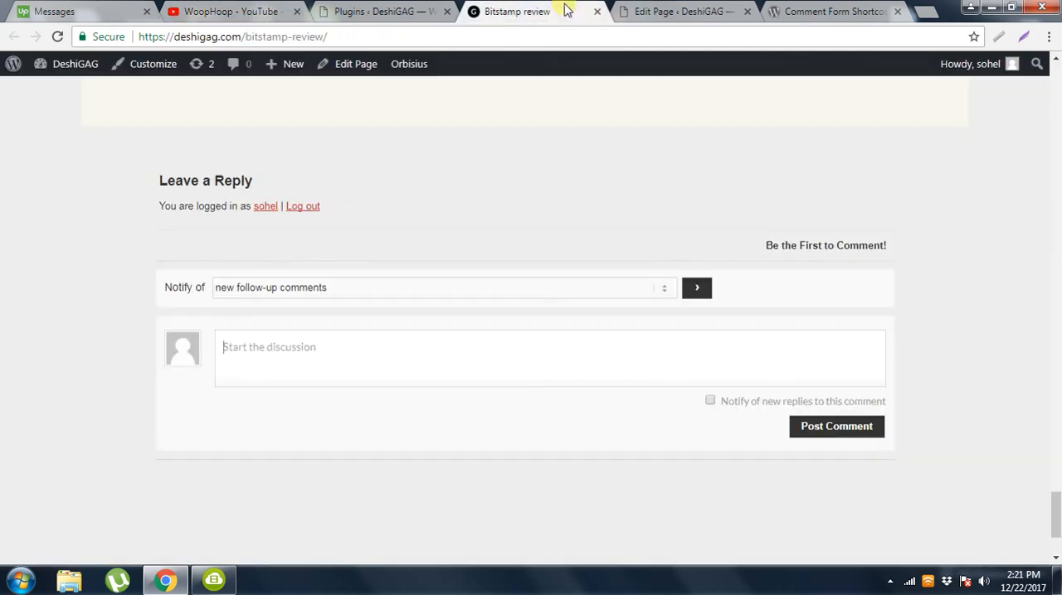